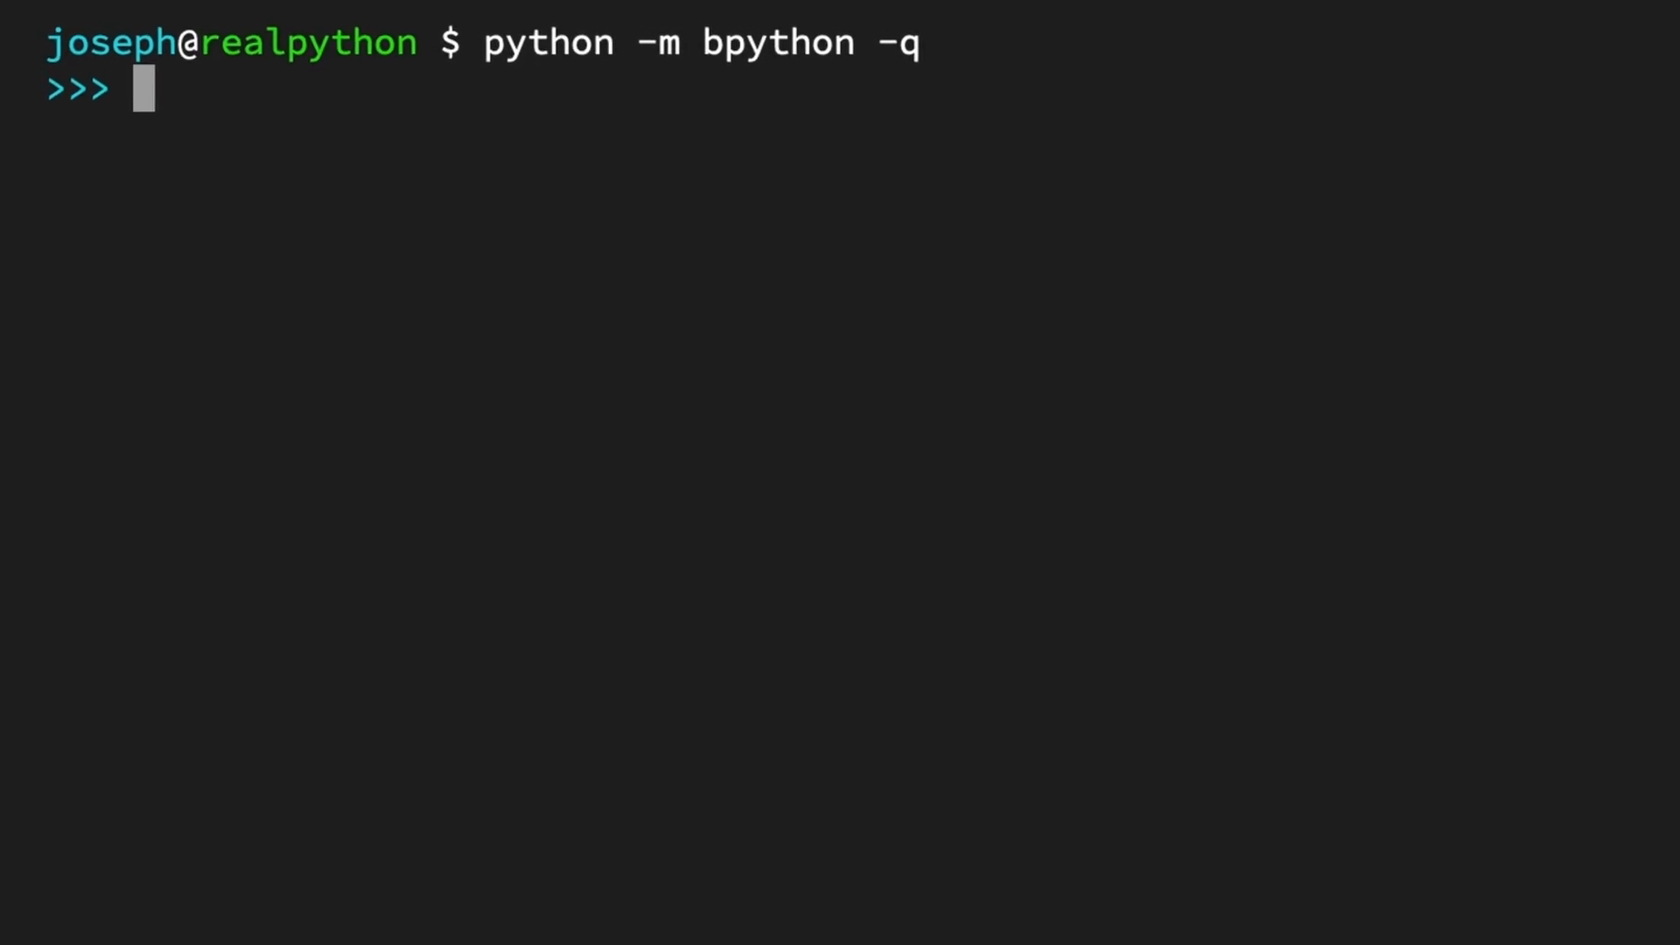
# Step: Start the assignment jane = ( at the bpython prompt
pyautogui.write('jane = (')
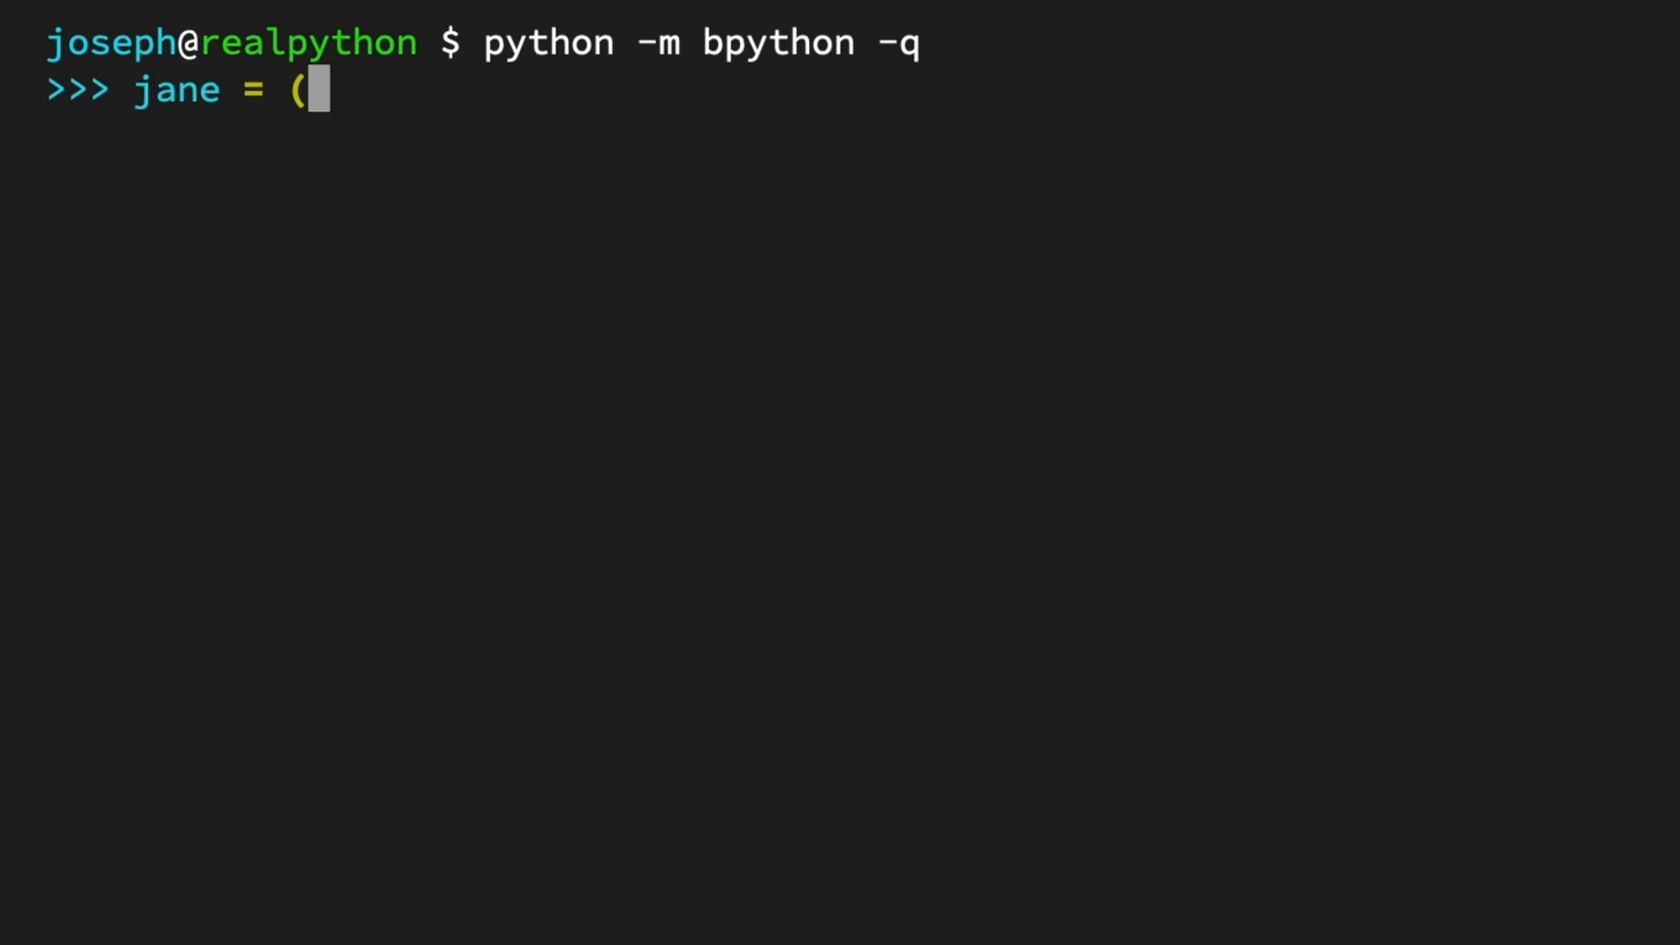
# Step: Assign jane the tuple ("Jane Doe", 25, 1.75, "Canada")
pyautogui.write('"Jan')
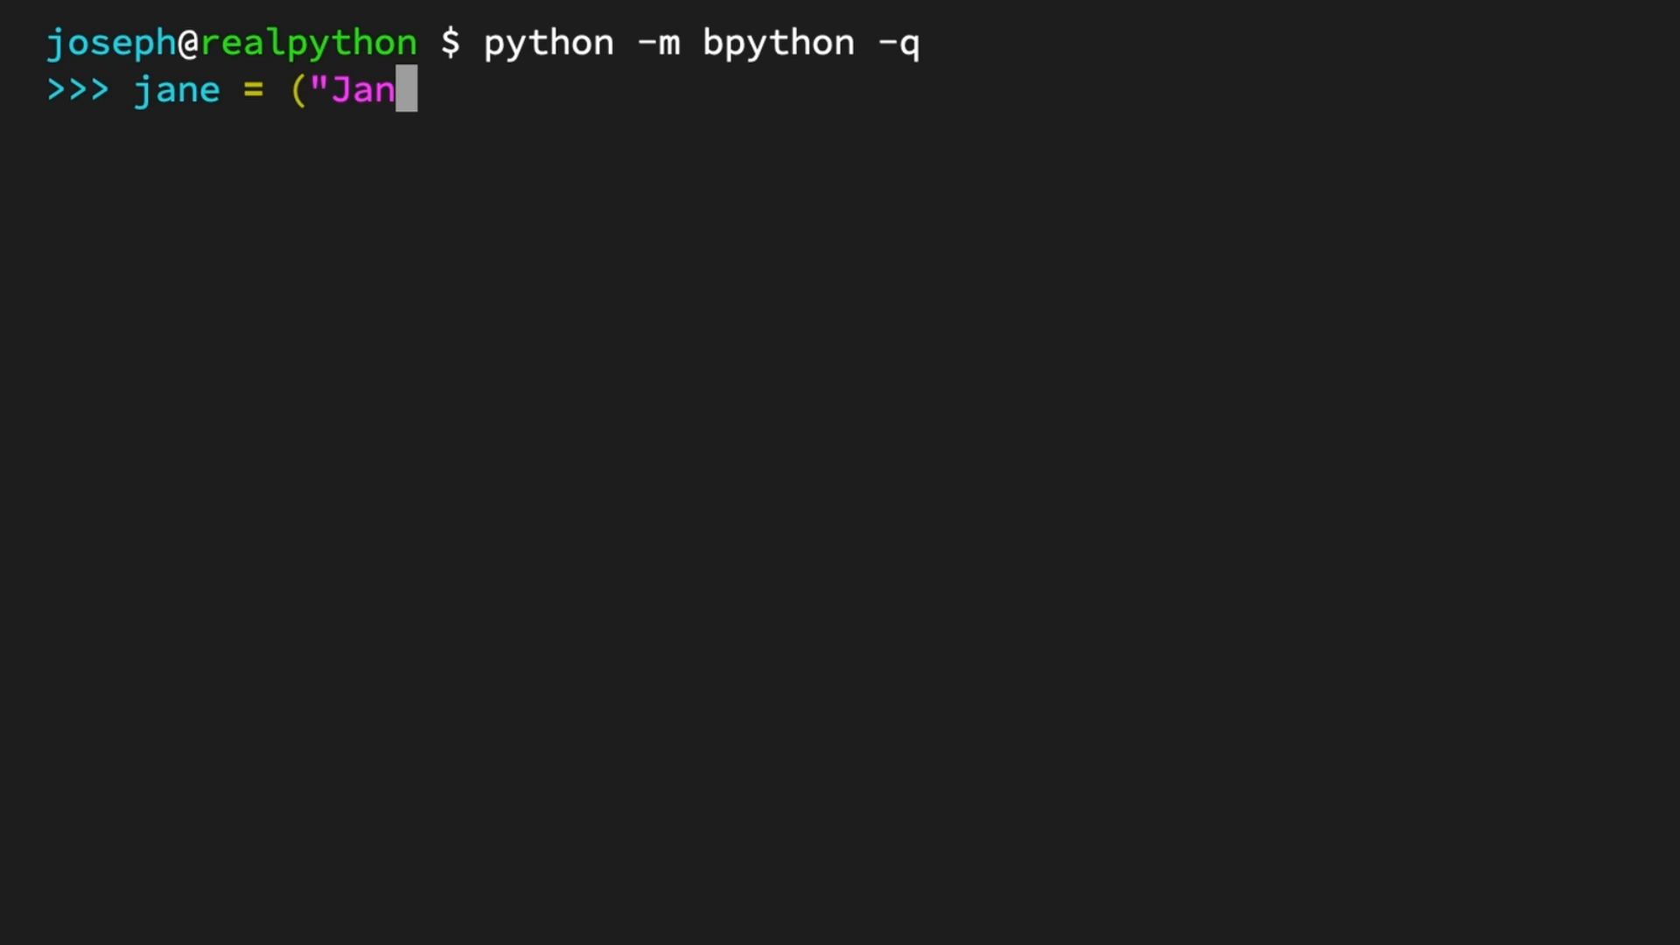
pyautogui.write('e Doe",')
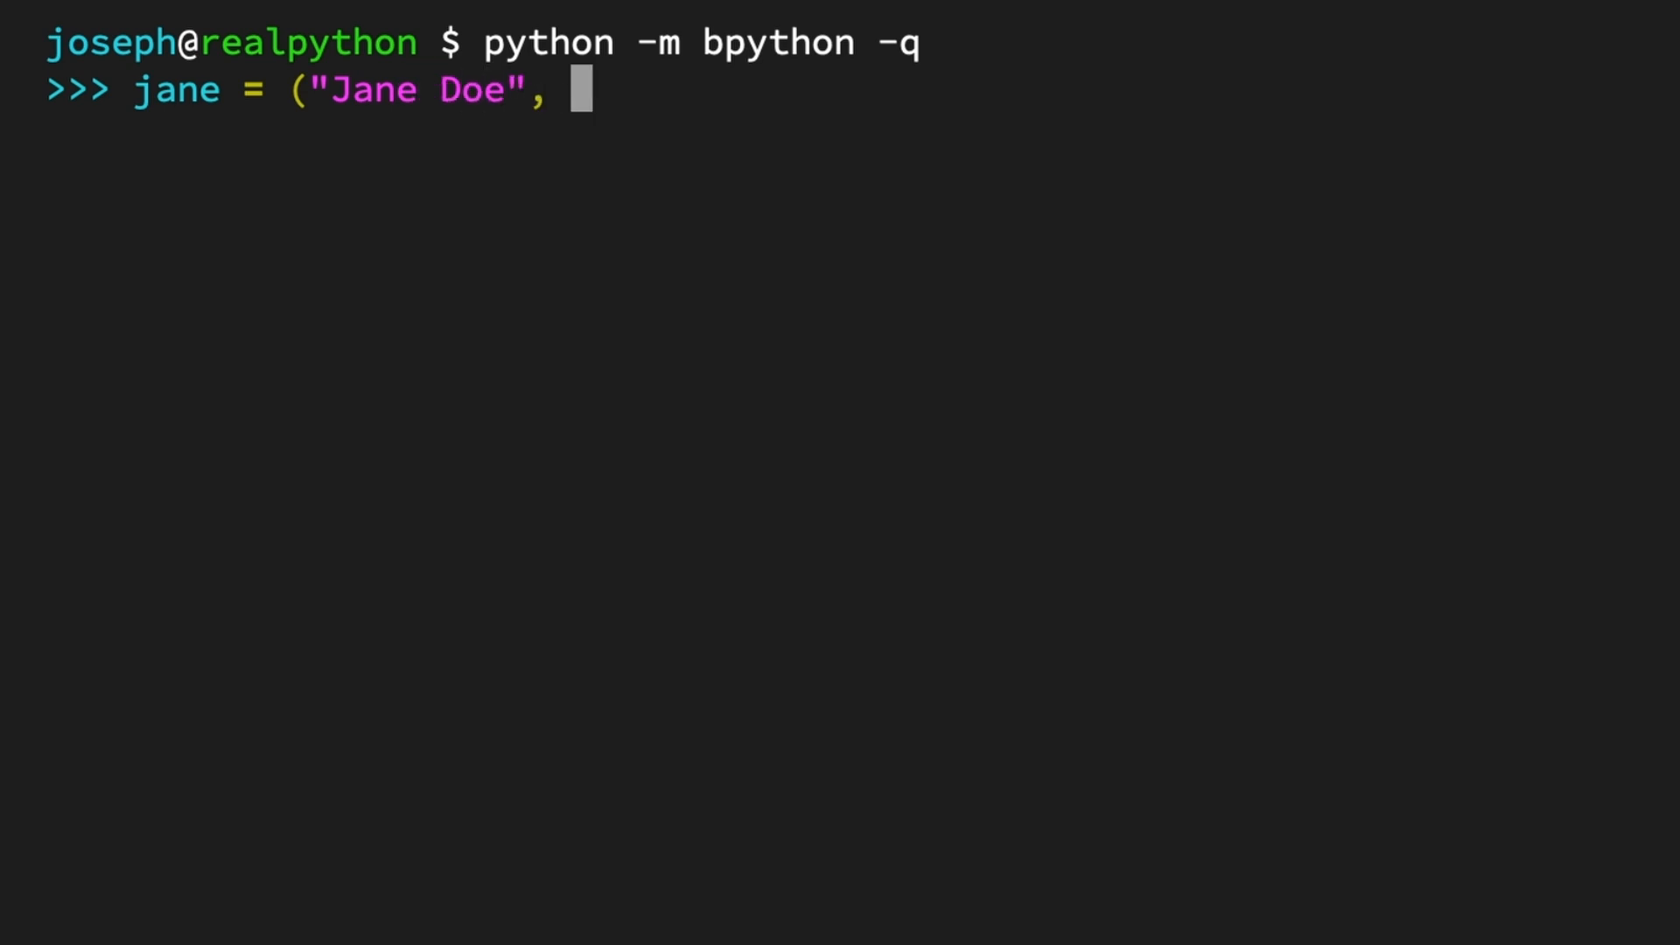
pyautogui.write('25,')
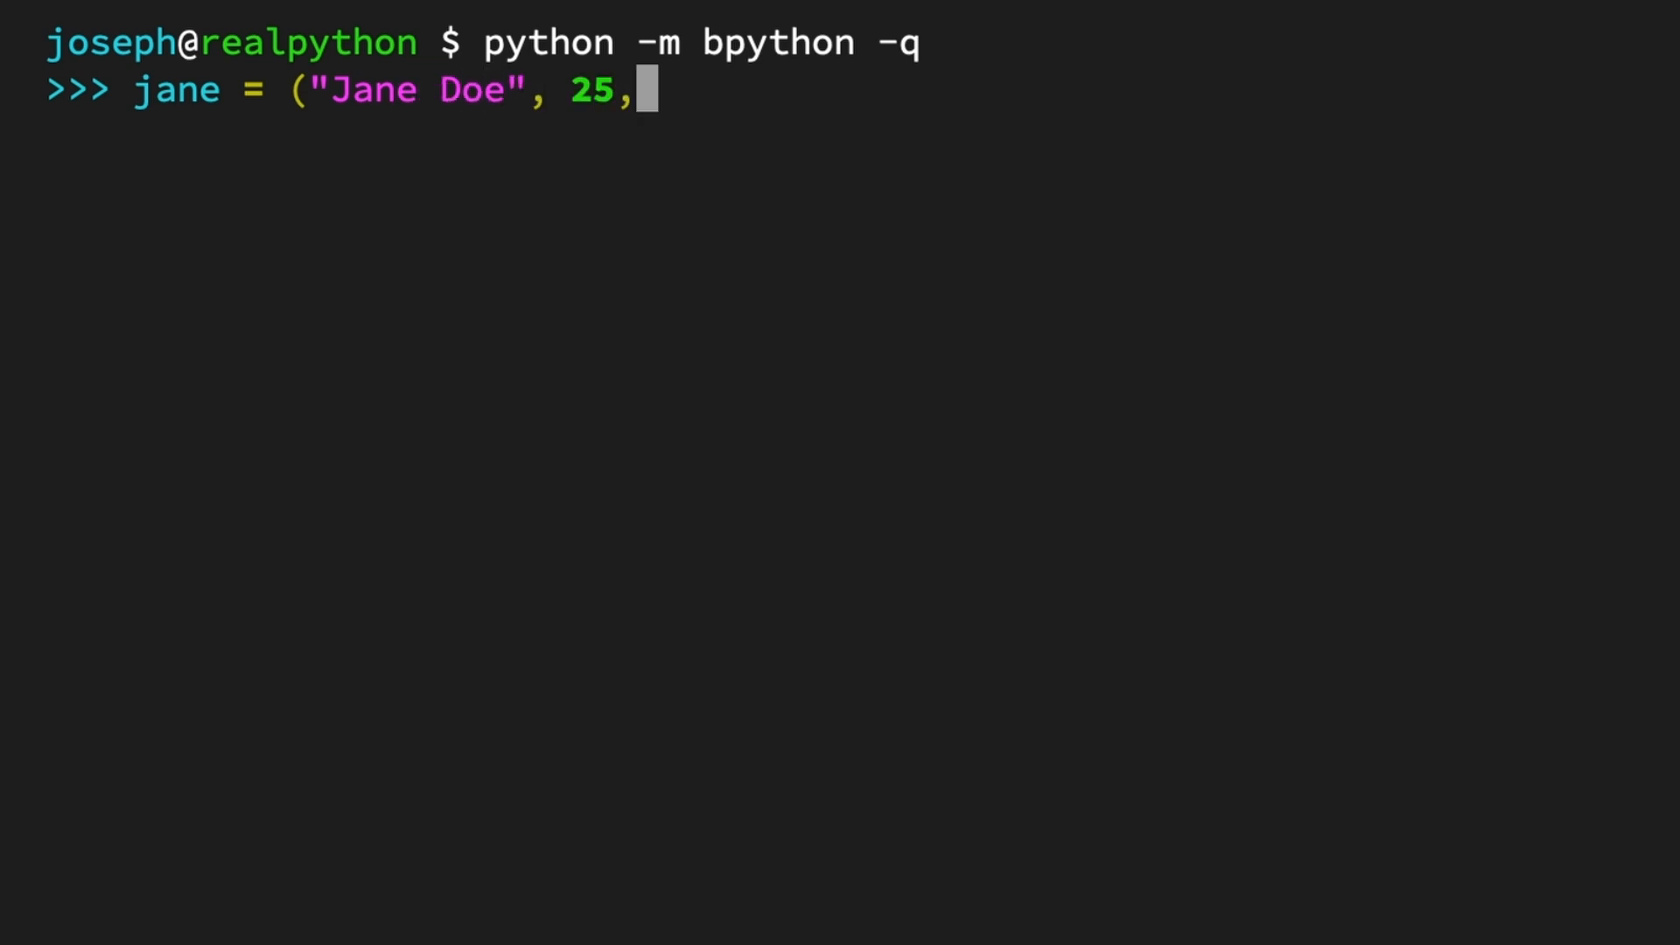
pyautogui.write('1.75,')
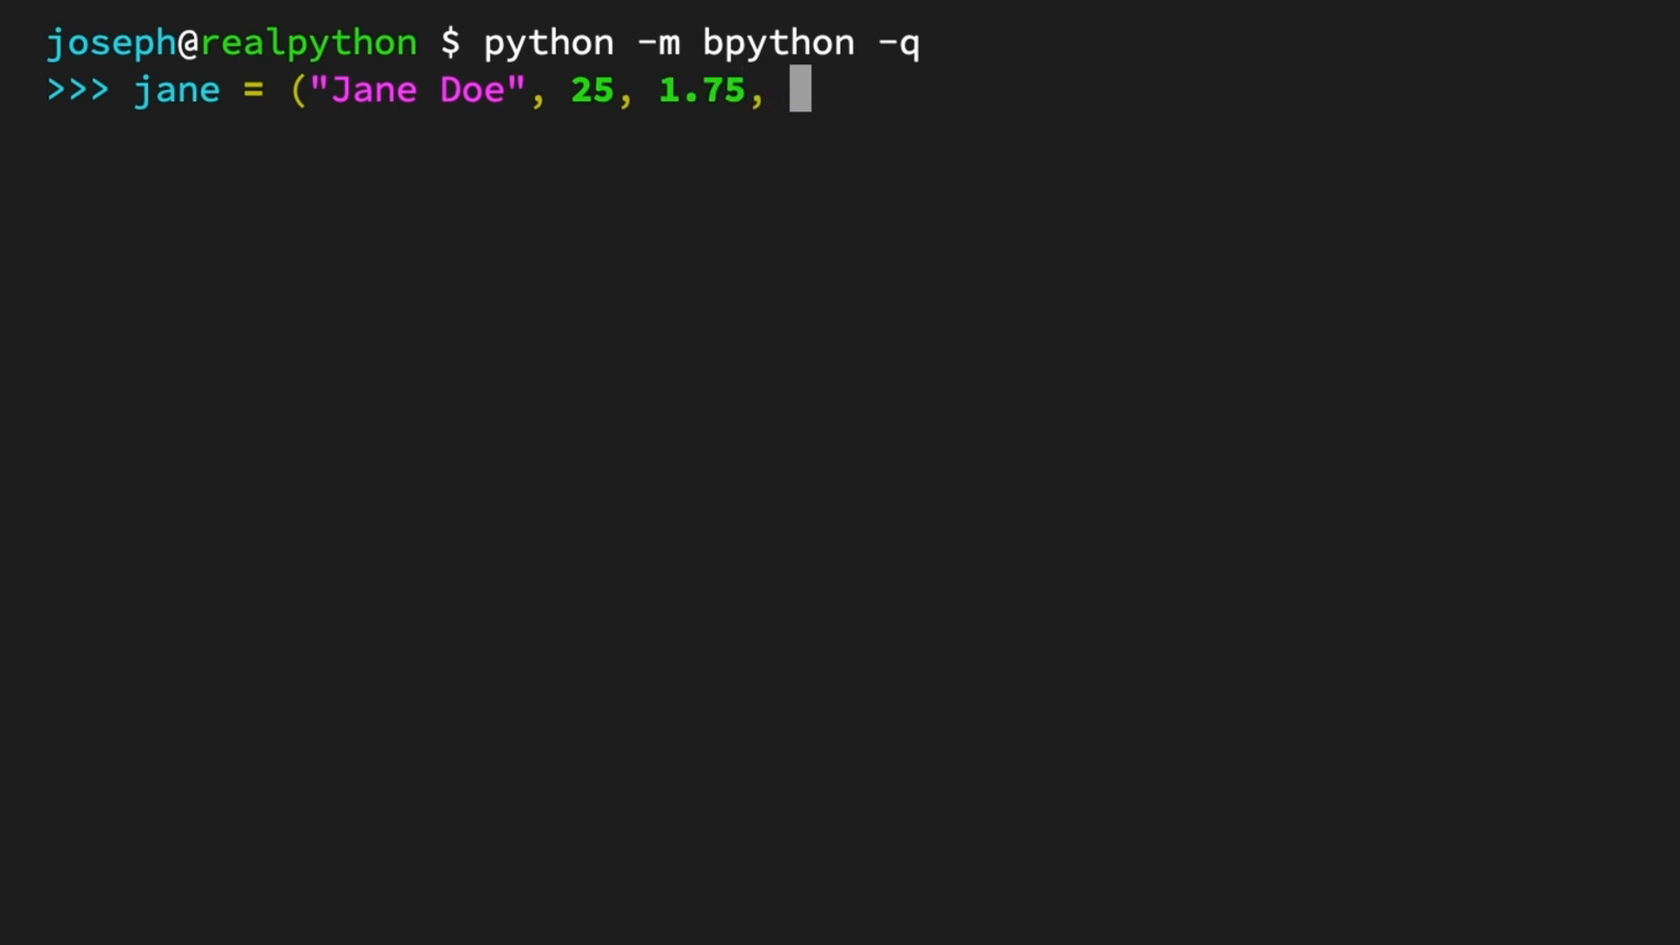
pyautogui.write('"Canada"')
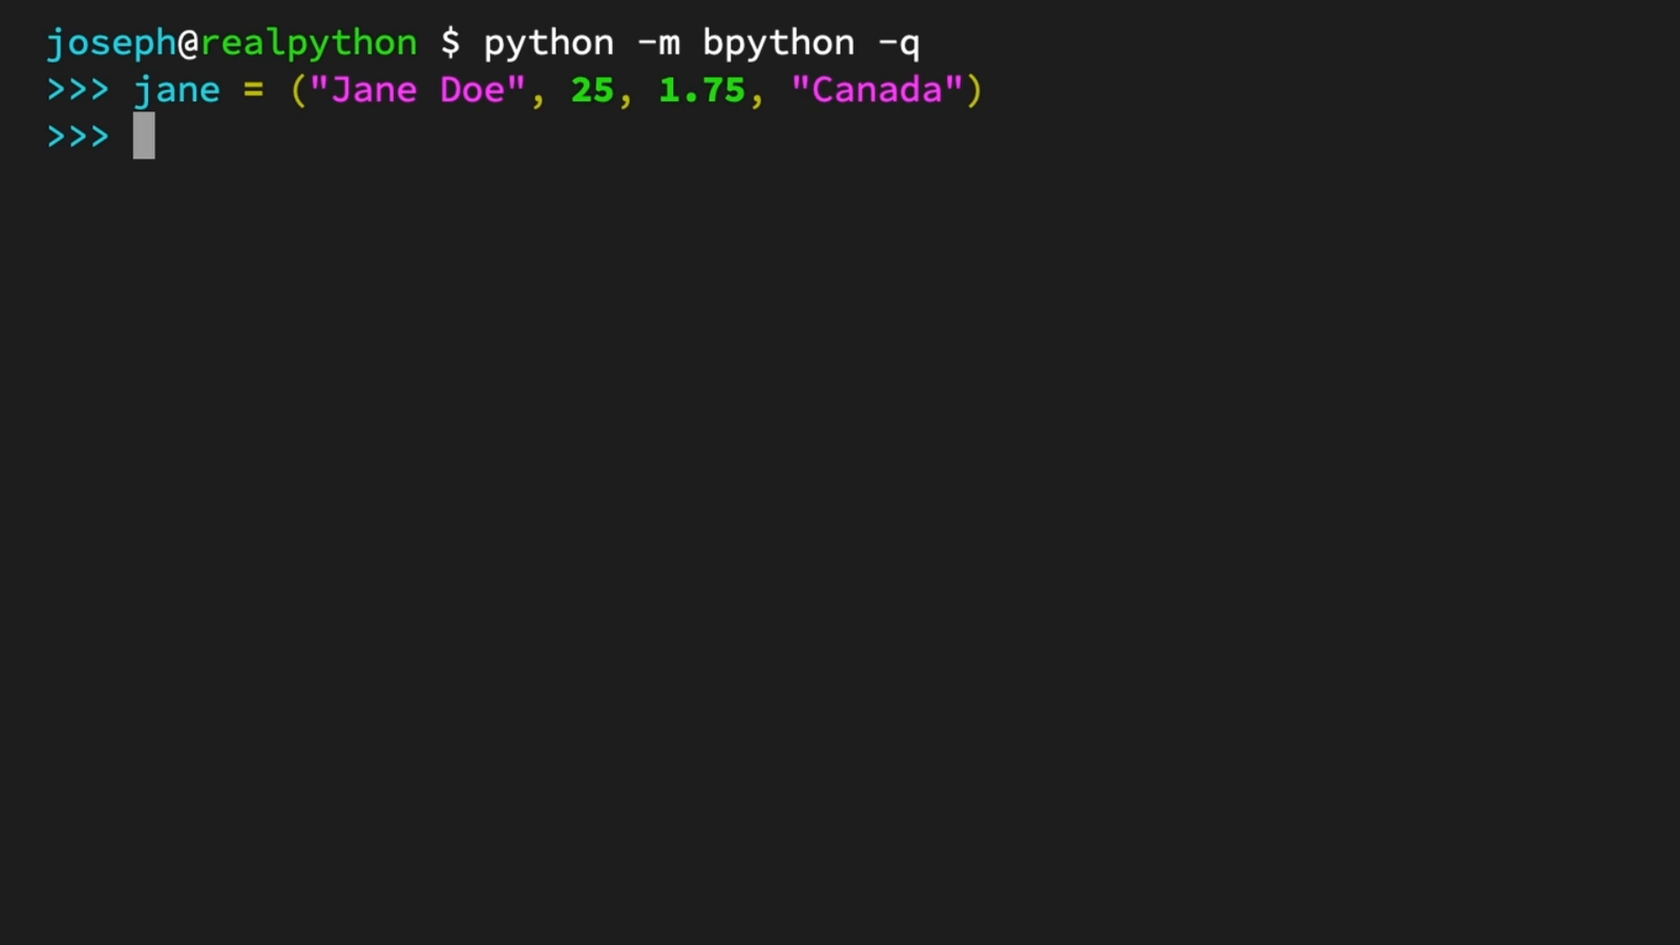
# Step: Echo jane to display its four values
pyautogui.write('jane')
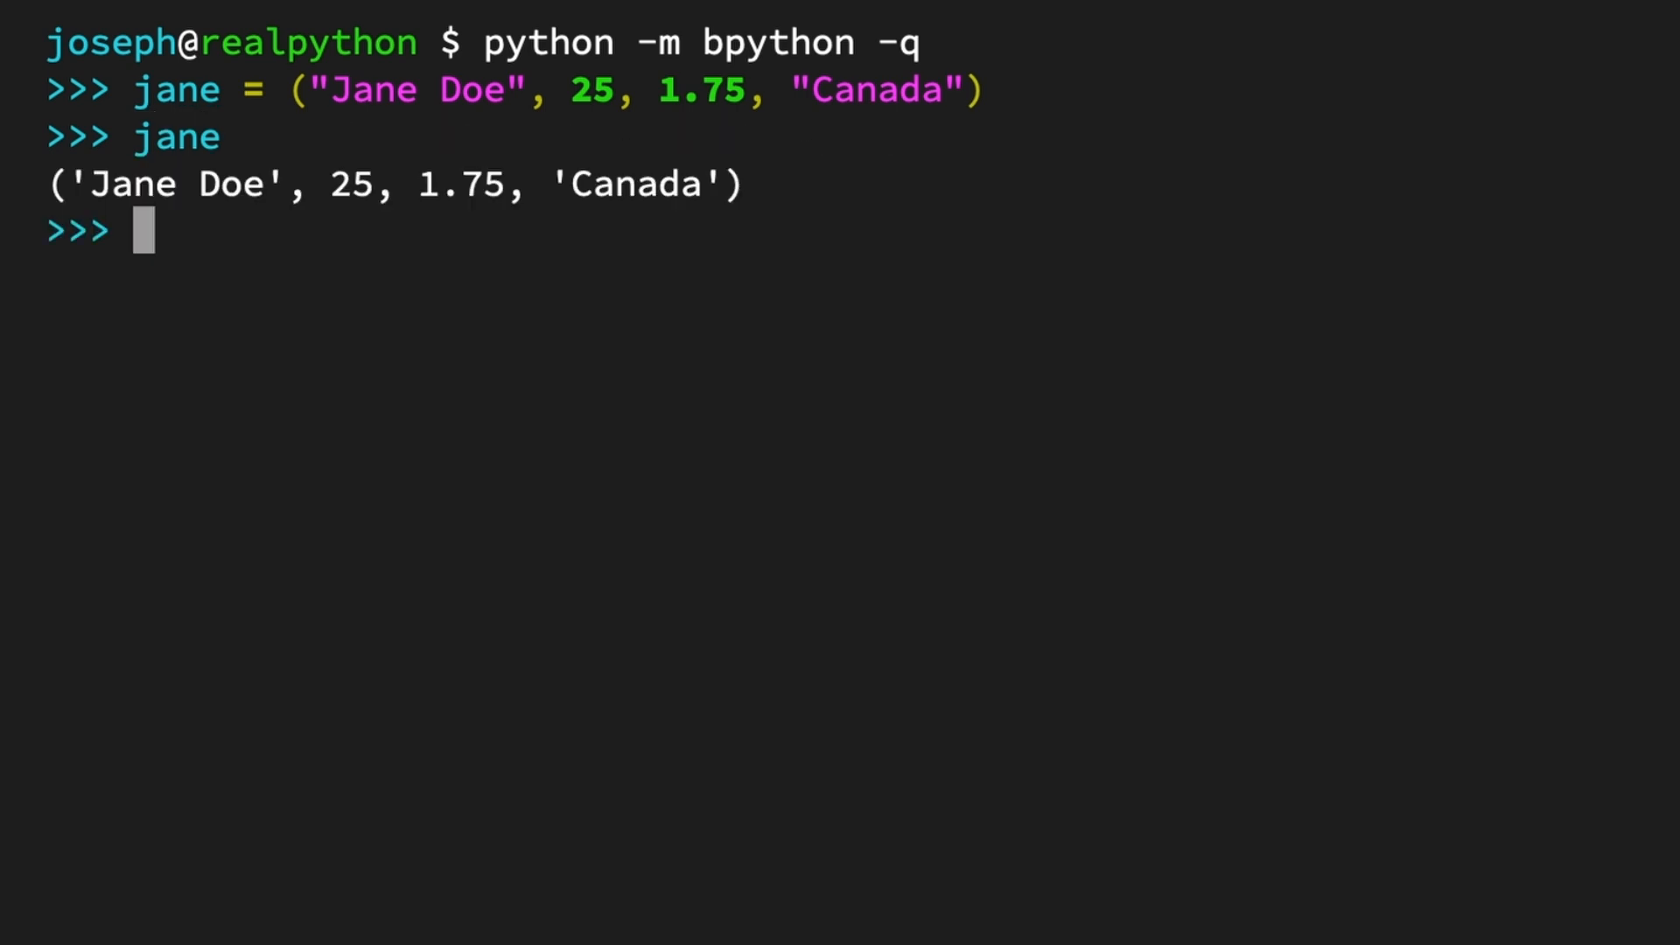
pyautogui.doubleClick(701, 90)
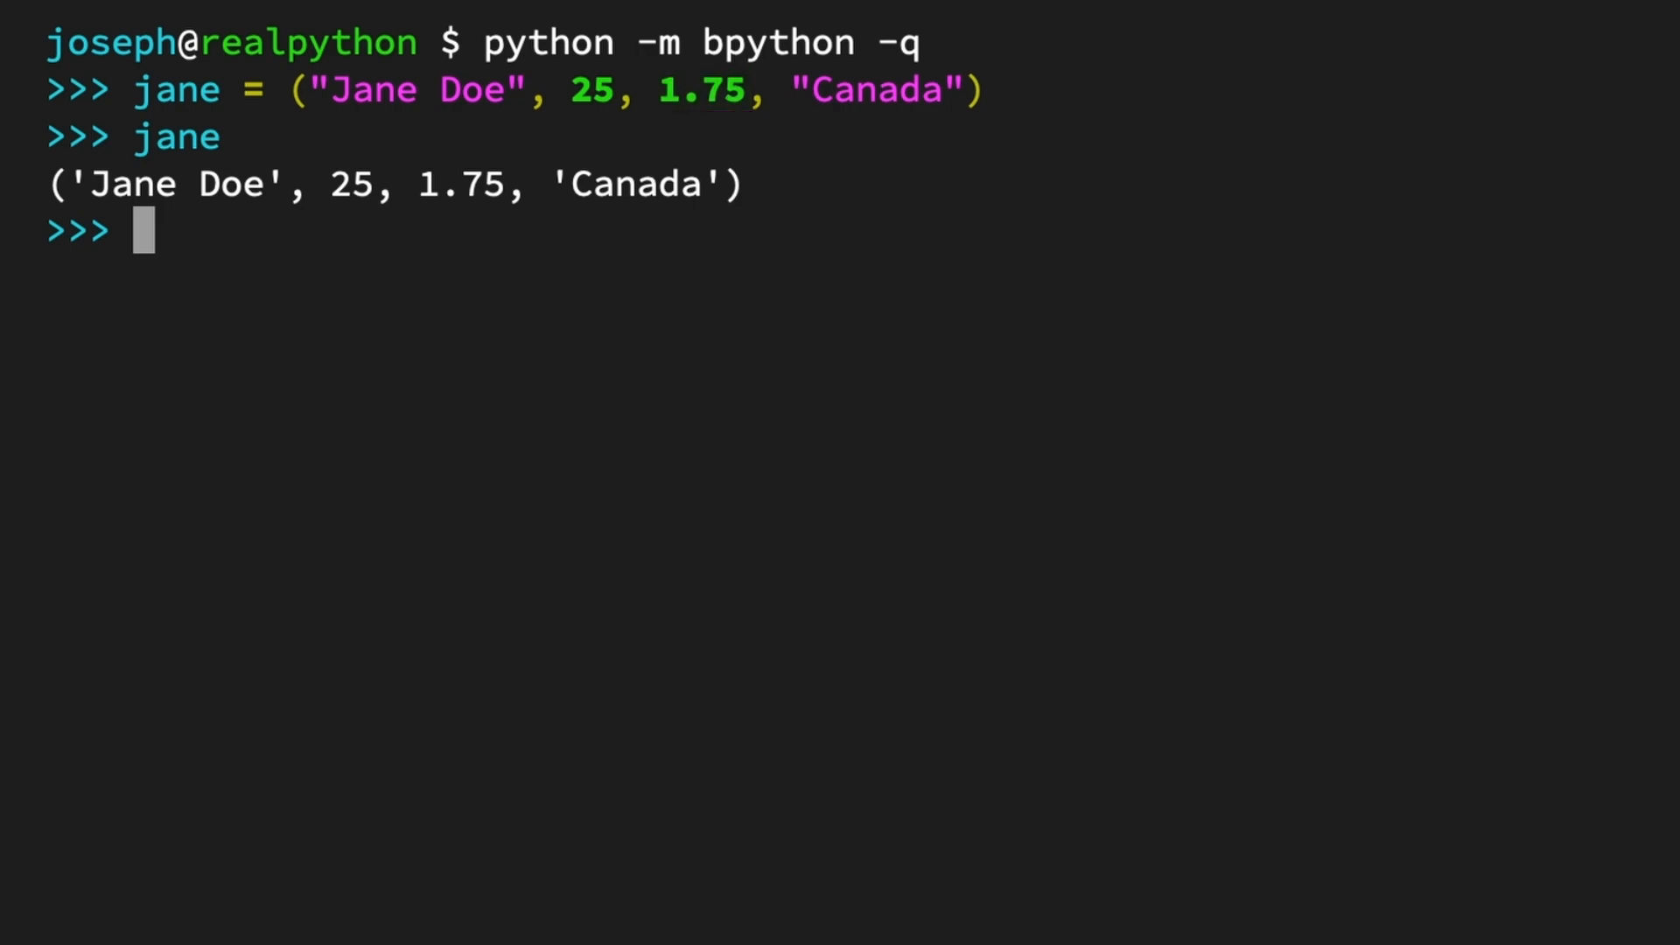
pyautogui.write('point =')
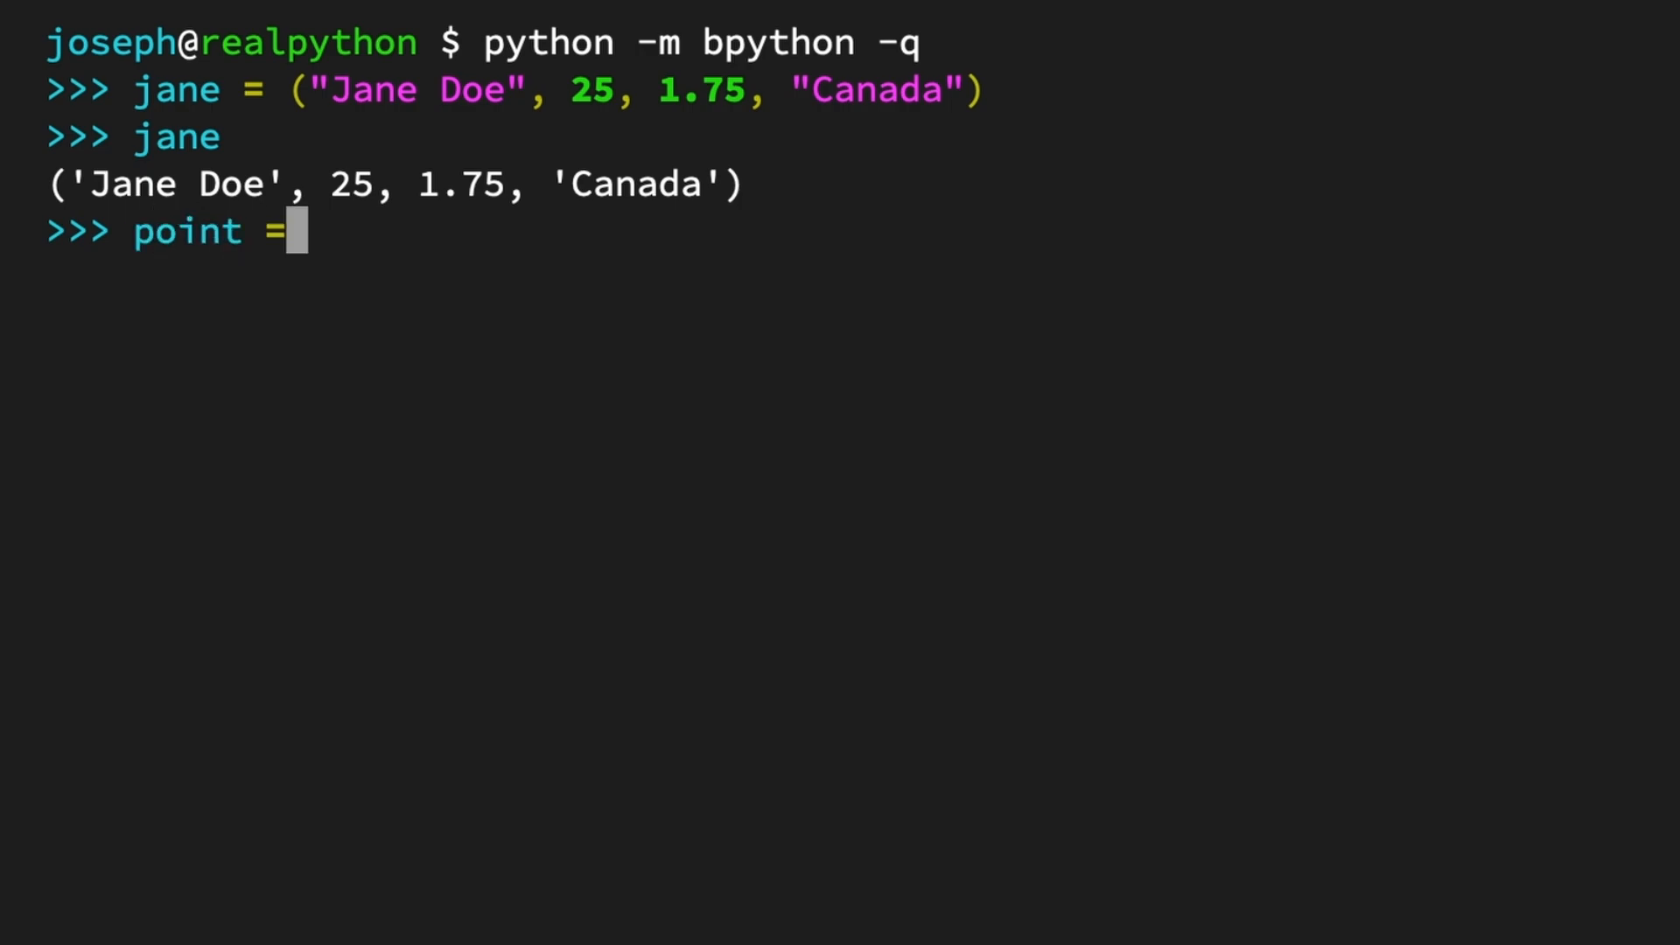
# Step: Assign point = 2, 7 and run type(point) to confirm it's a tuple
pyautogui.write('2, 7')
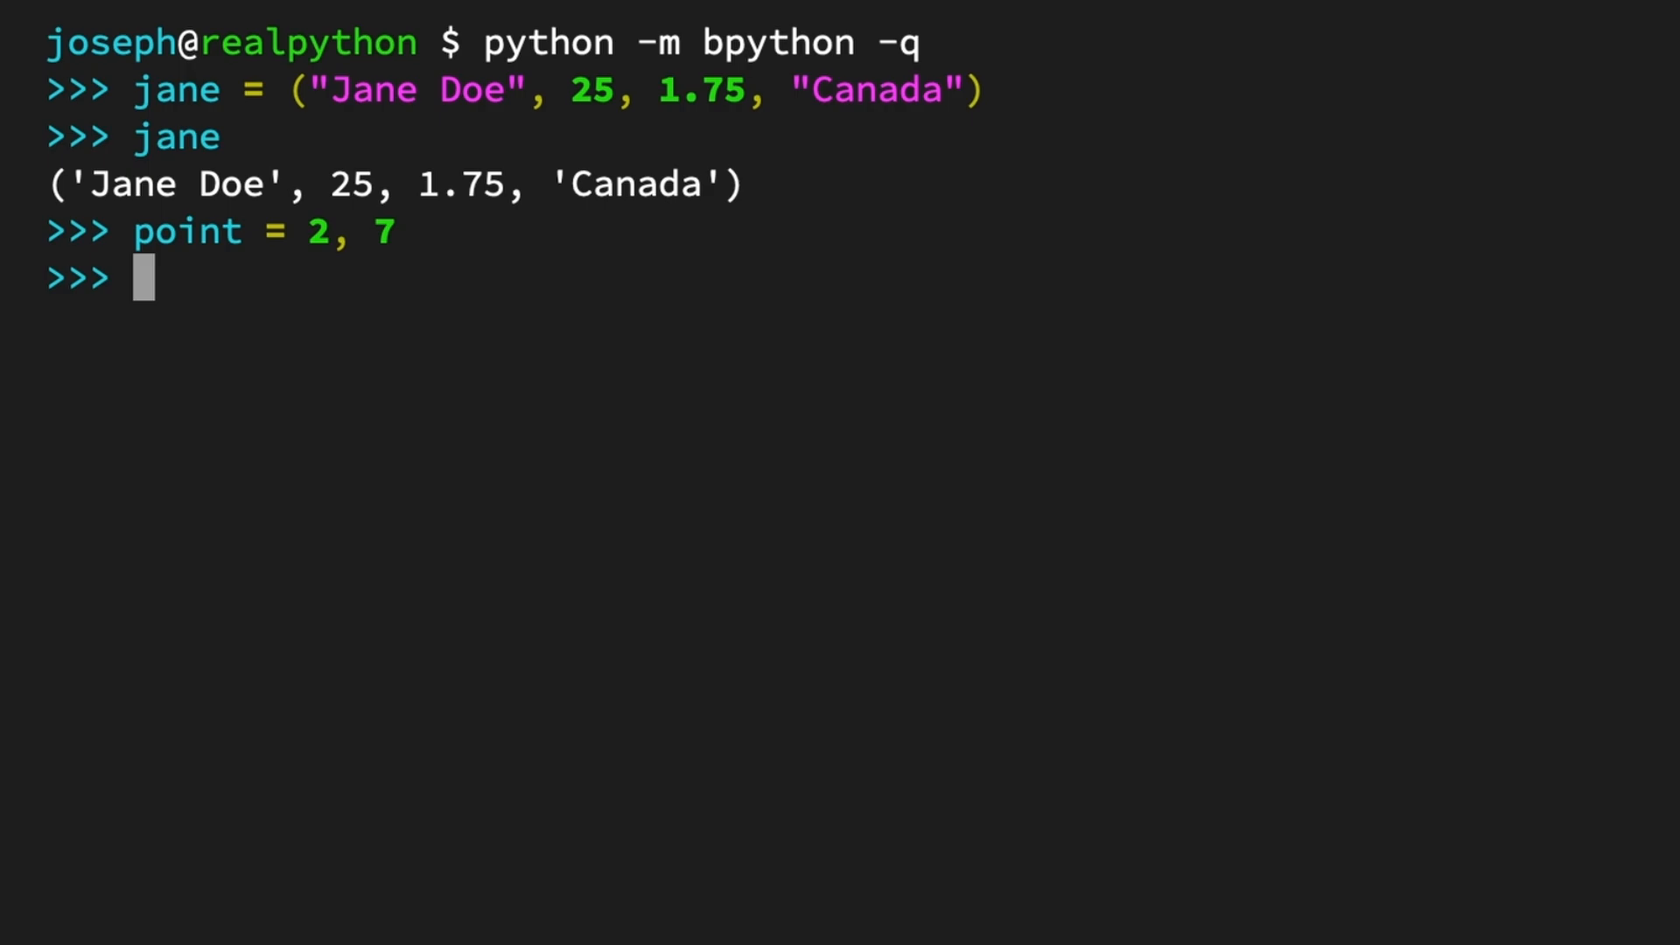
pyautogui.write('type(point')
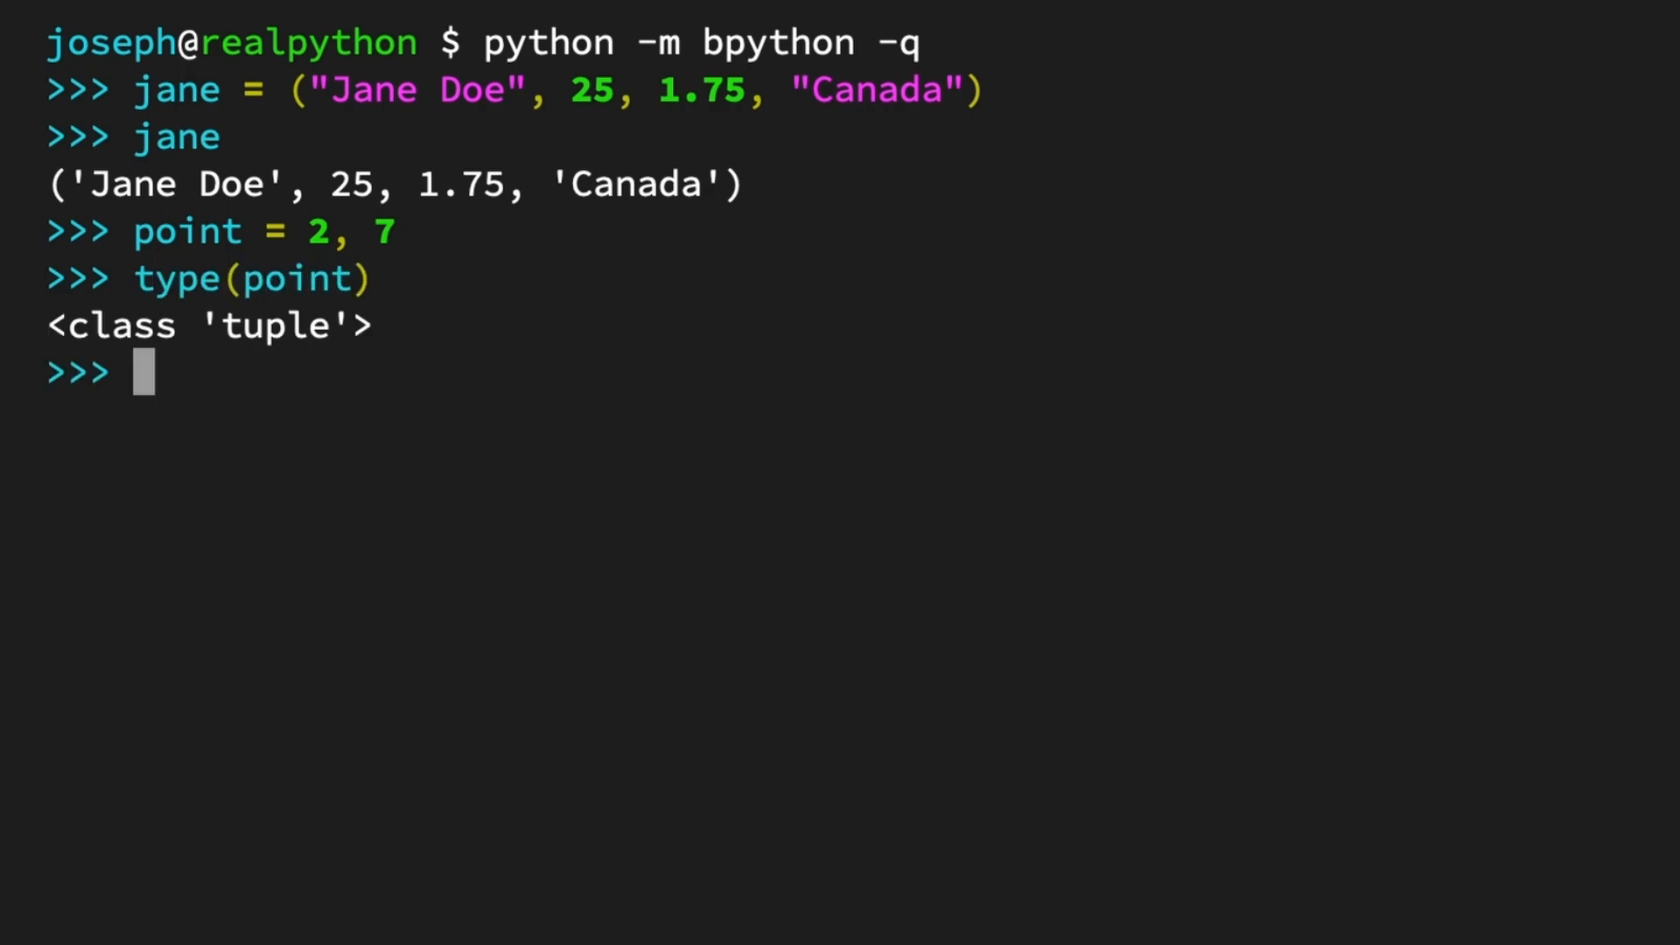
pyautogui.write('one')
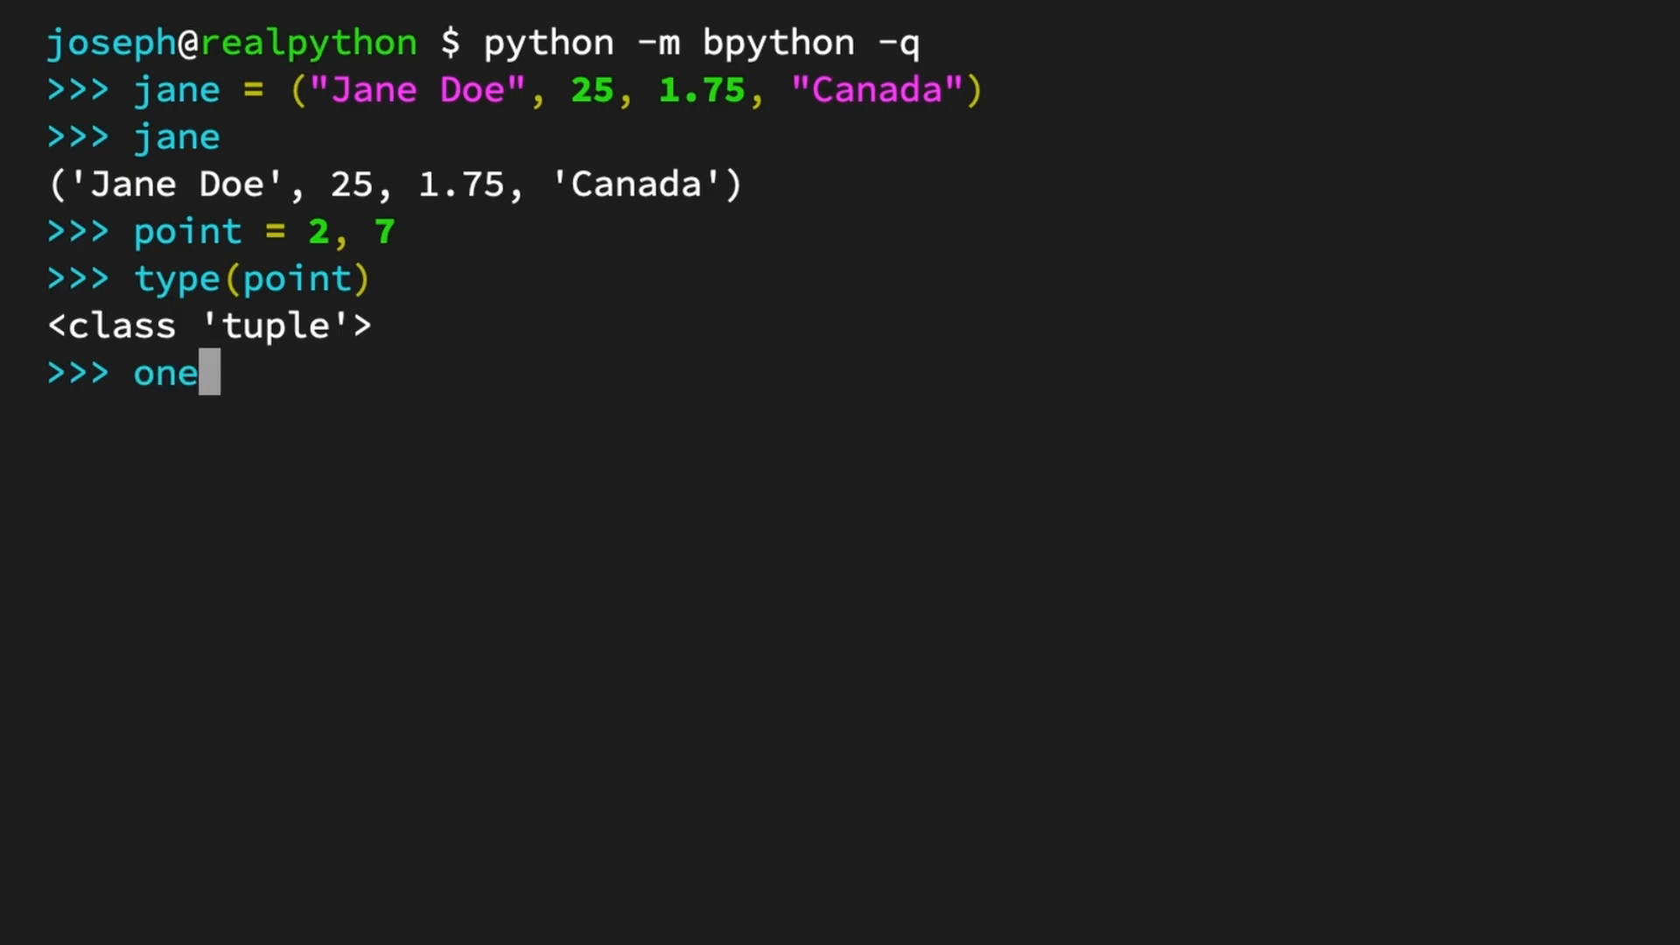
# Step: Assign one_word = ("Hello") and check that type(one_word) is str
pyautogui.write('_word =')
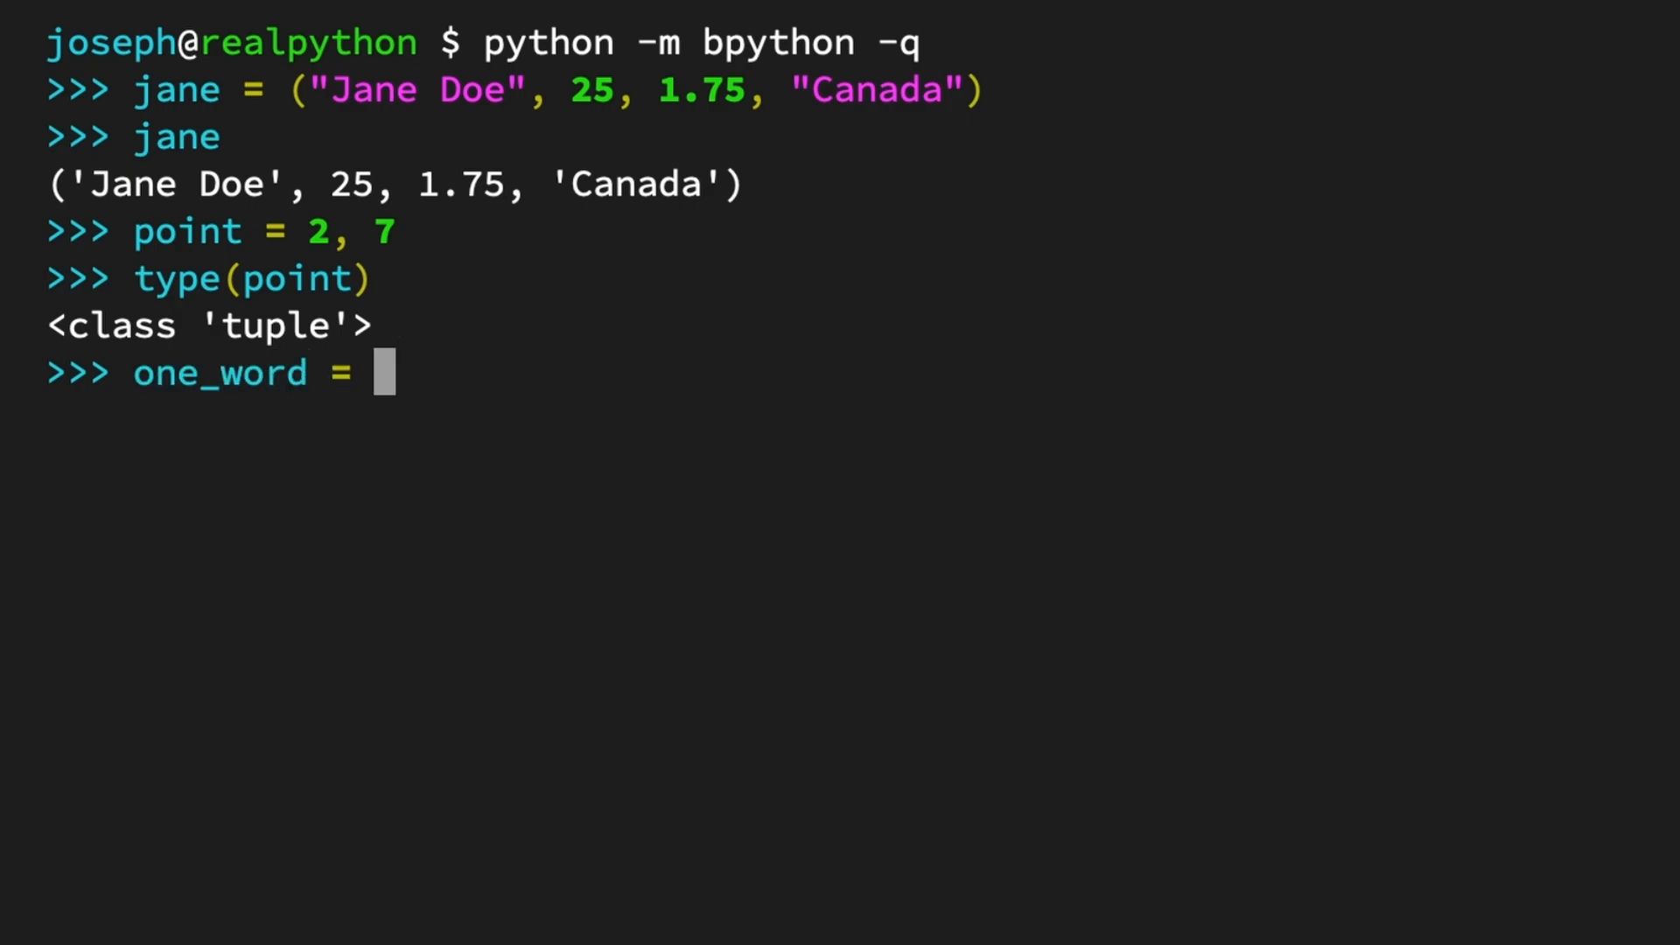
pyautogui.write('("Hello")')
pyautogui.write('one_word')
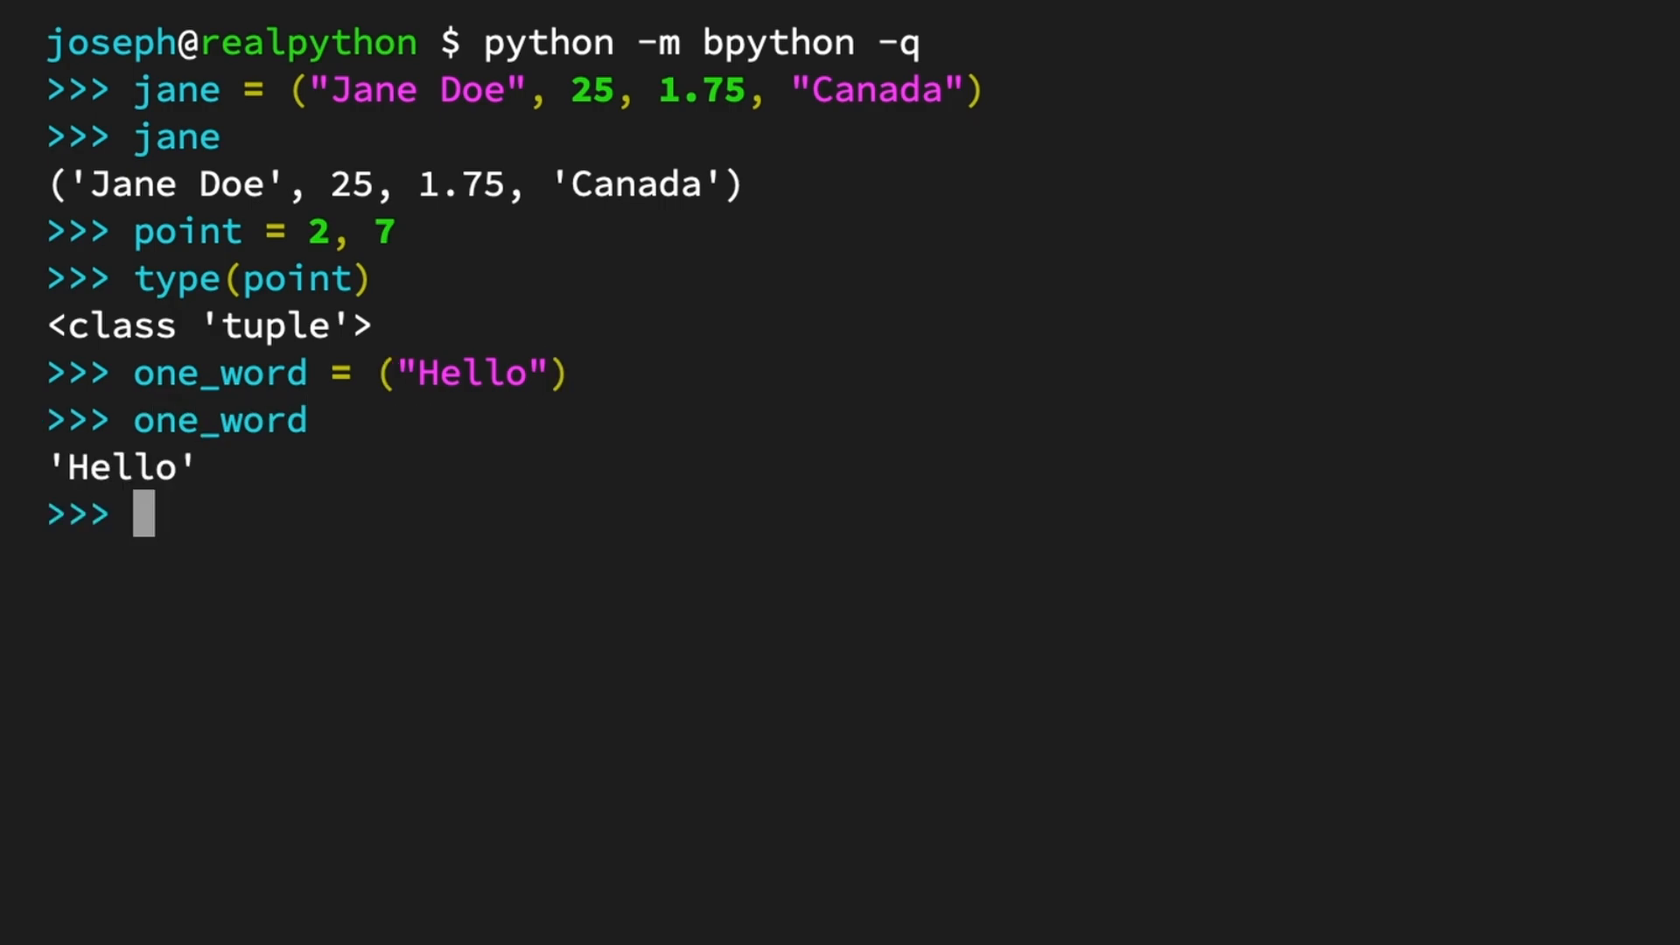
pyautogui.write('type(one_word')
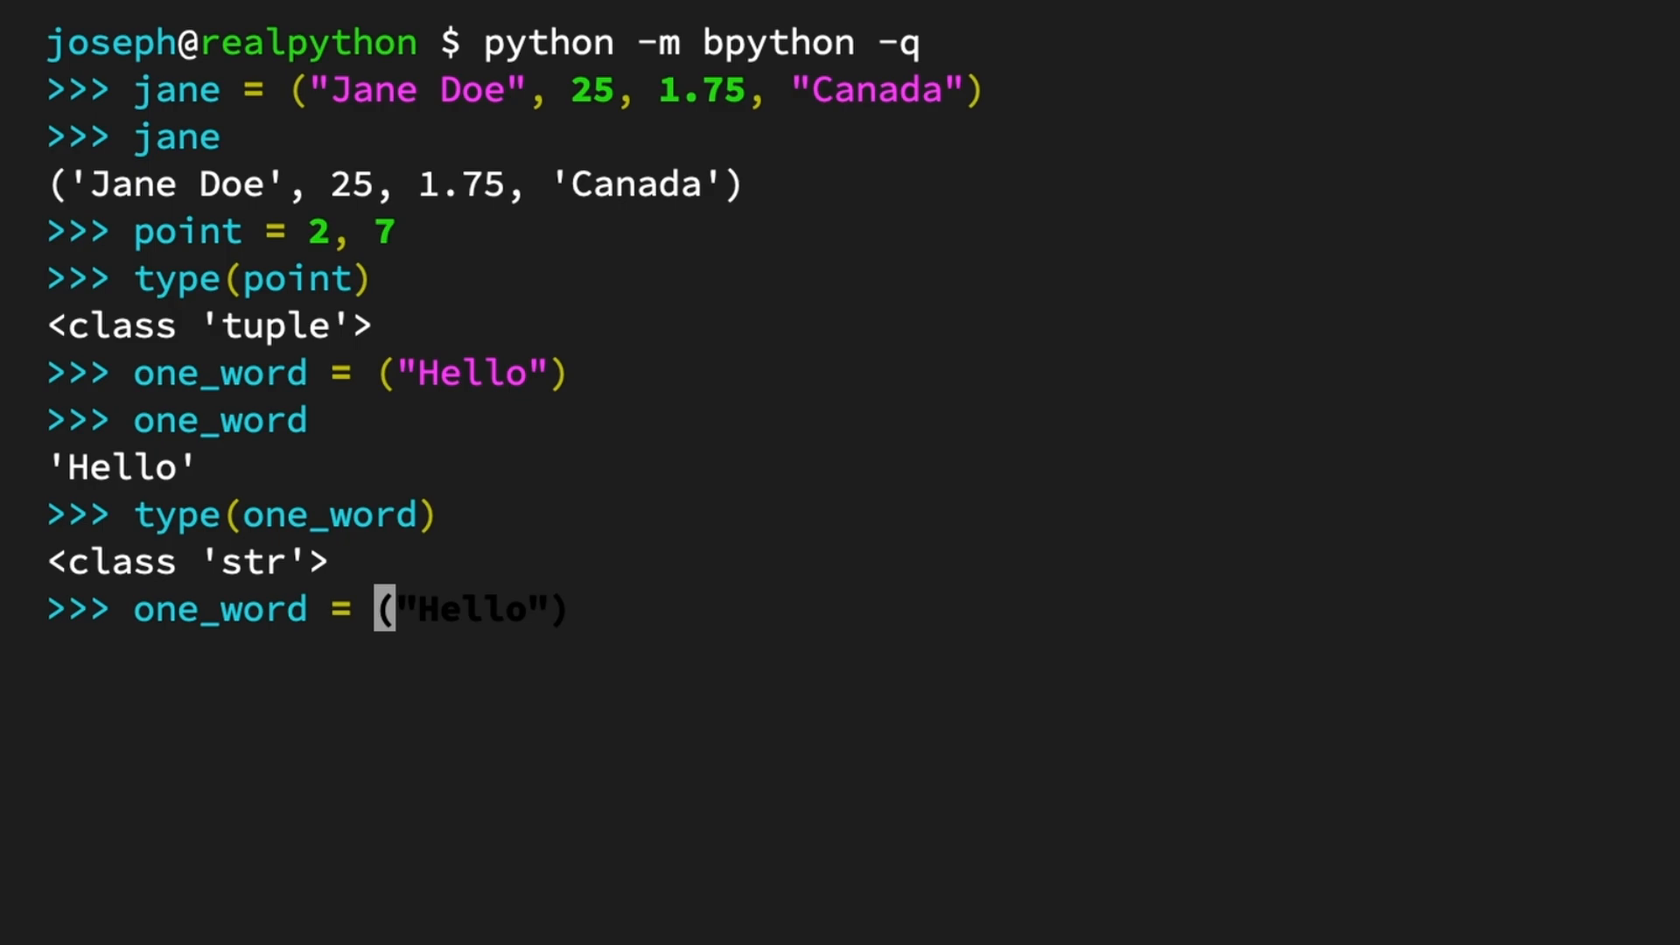
# Step: Rerun the assignment with a trailing comma, ("Hello",), making one_word a tuple
pyautogui.write(',')
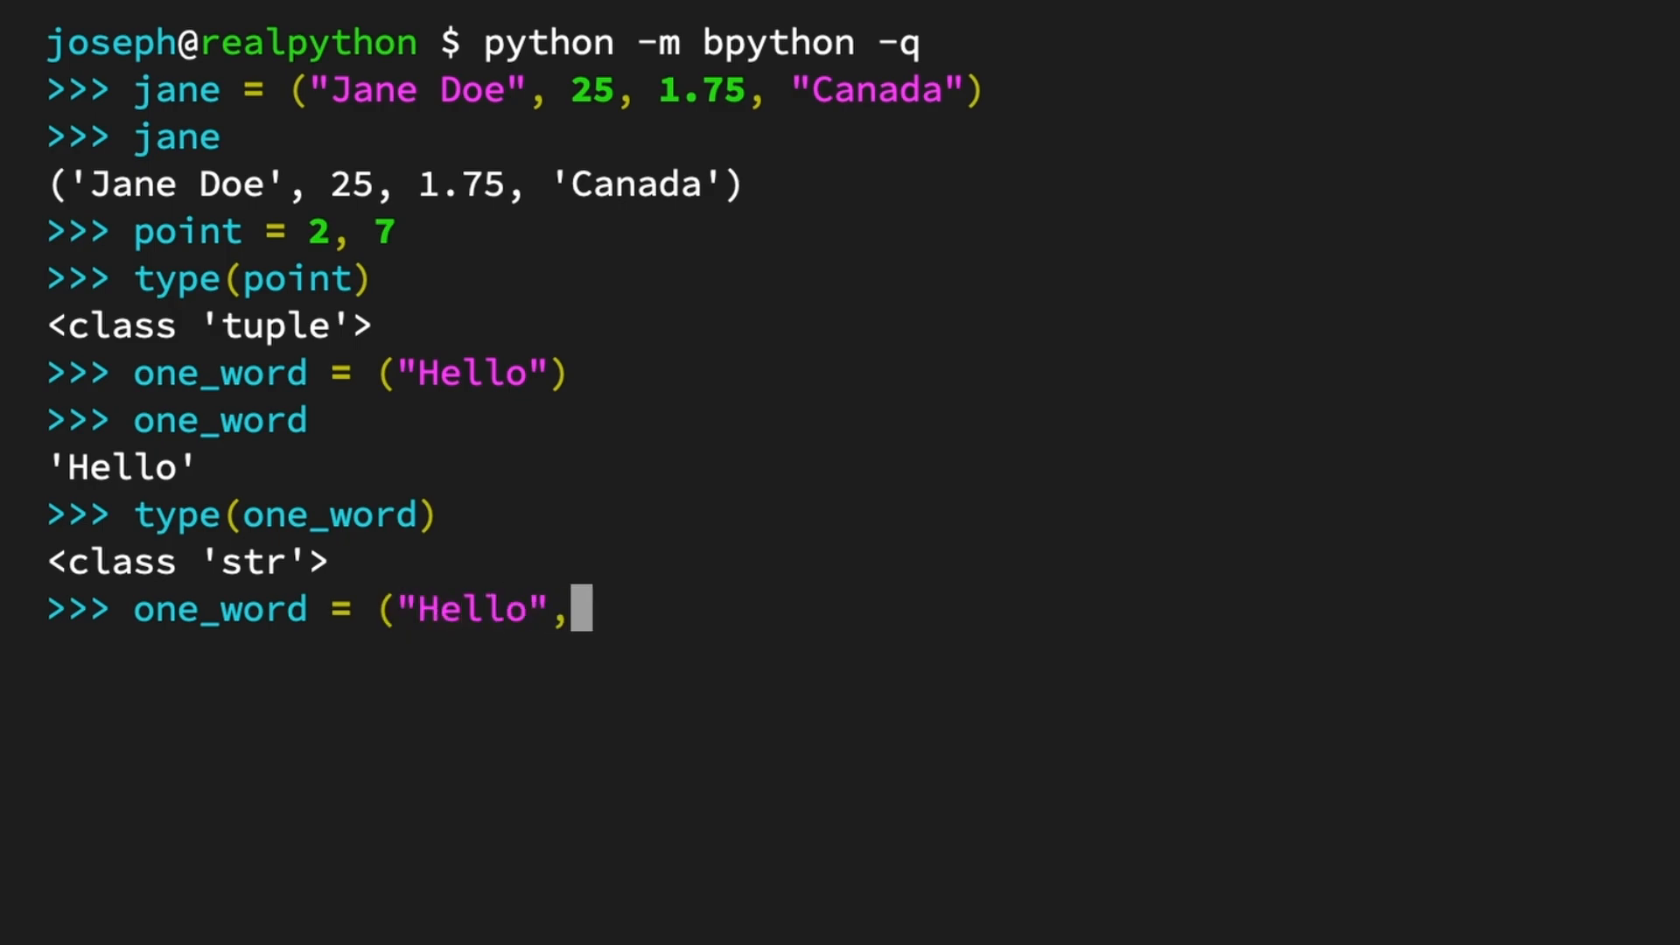
pyautogui.press('Return')
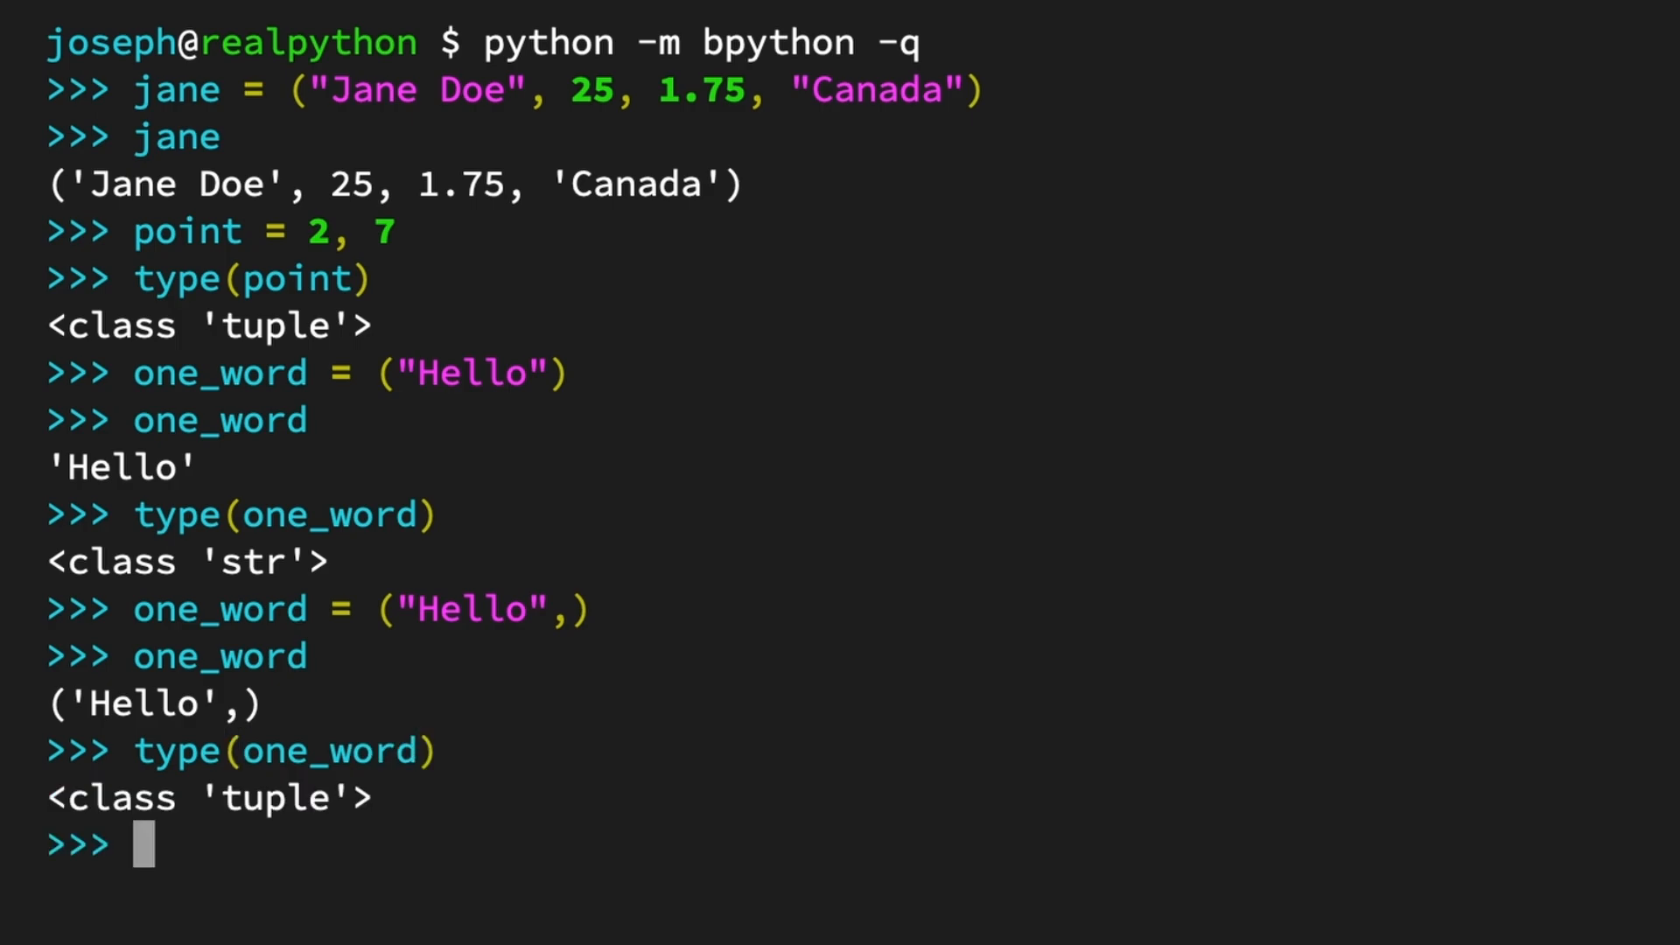
pyautogui.write('one_word')
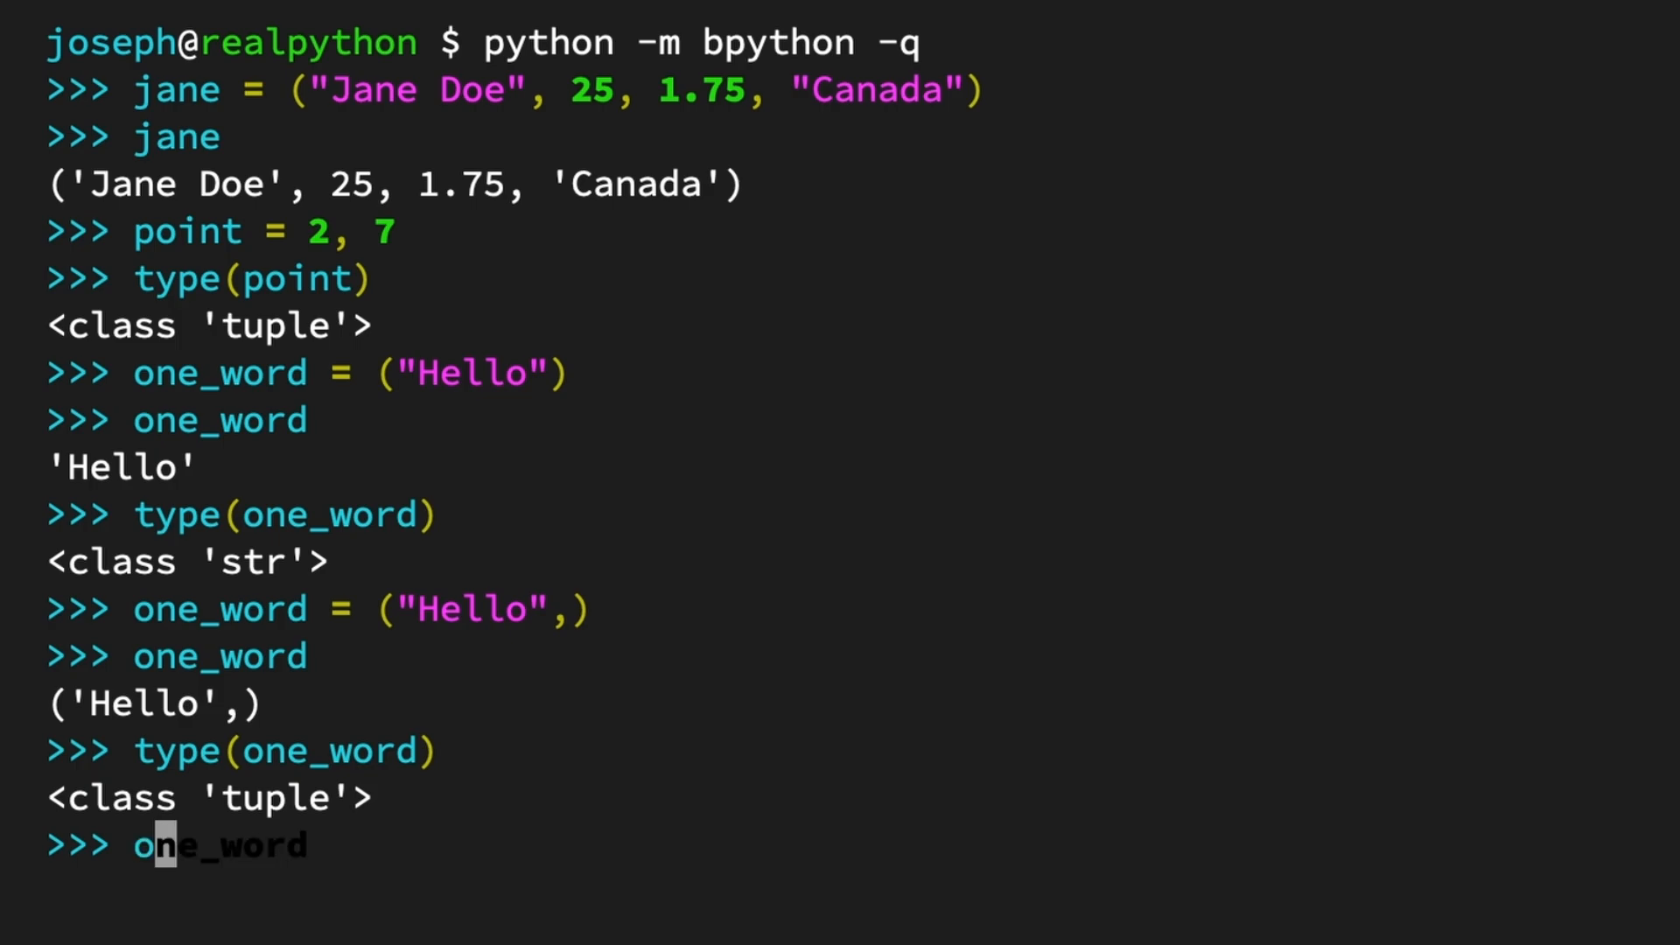
# Step: Assign one_number = 42, echo it as (42,), then clear the screen
pyautogui.write('one_number =')
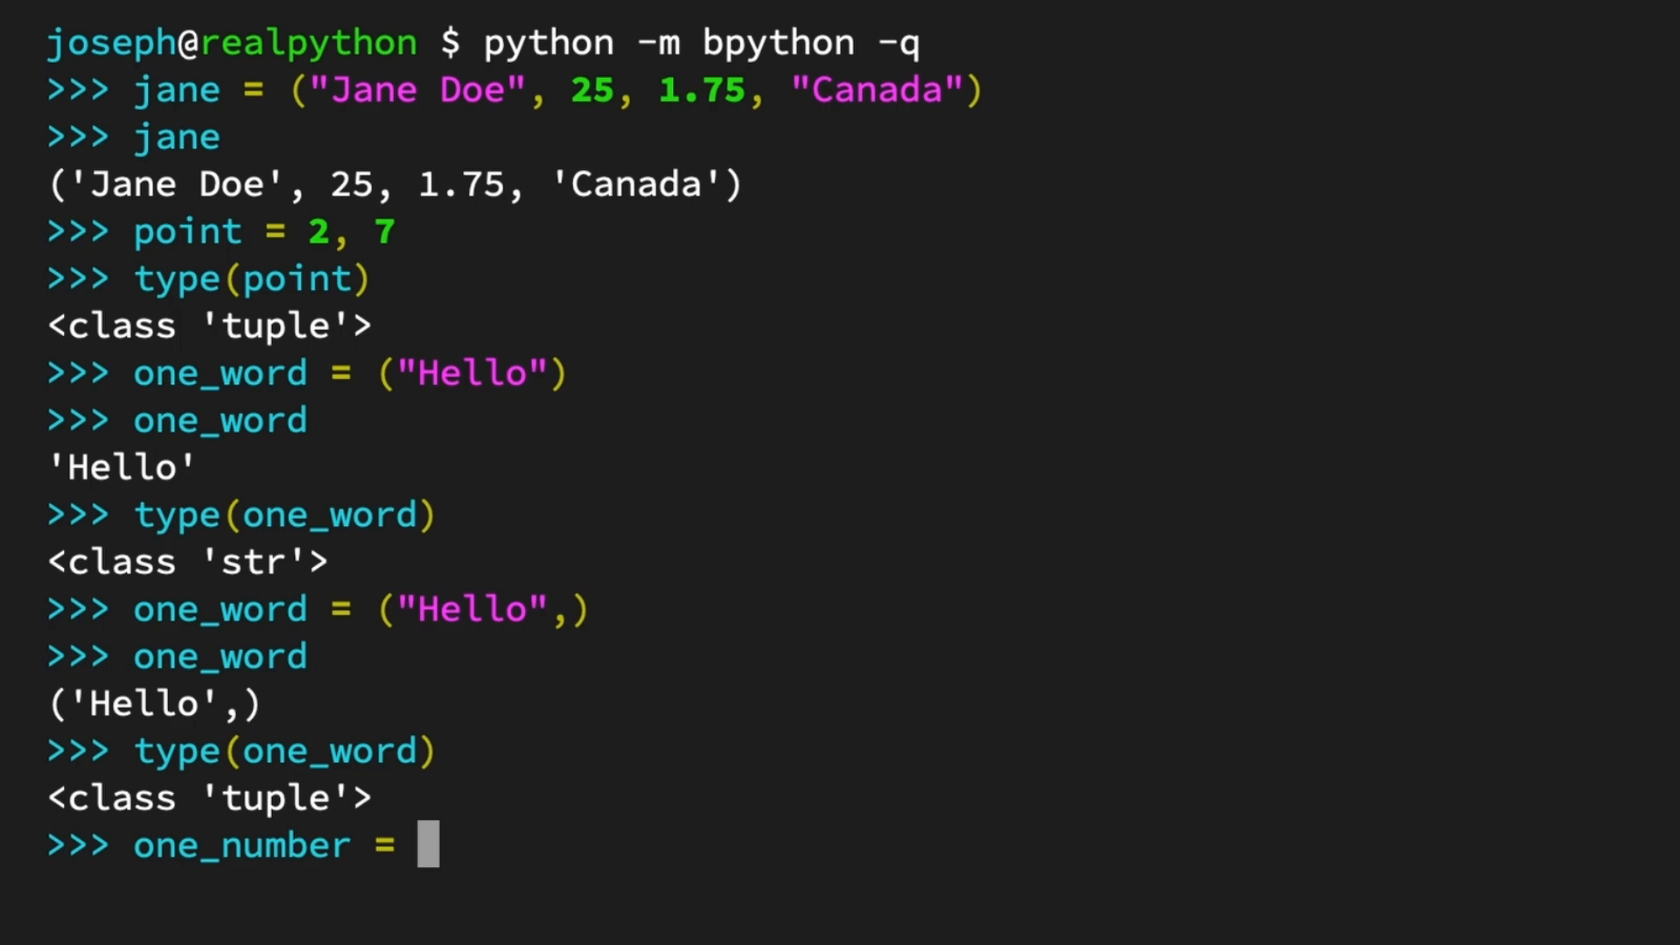
pyautogui.write('42,')
pyautogui.write('type(')
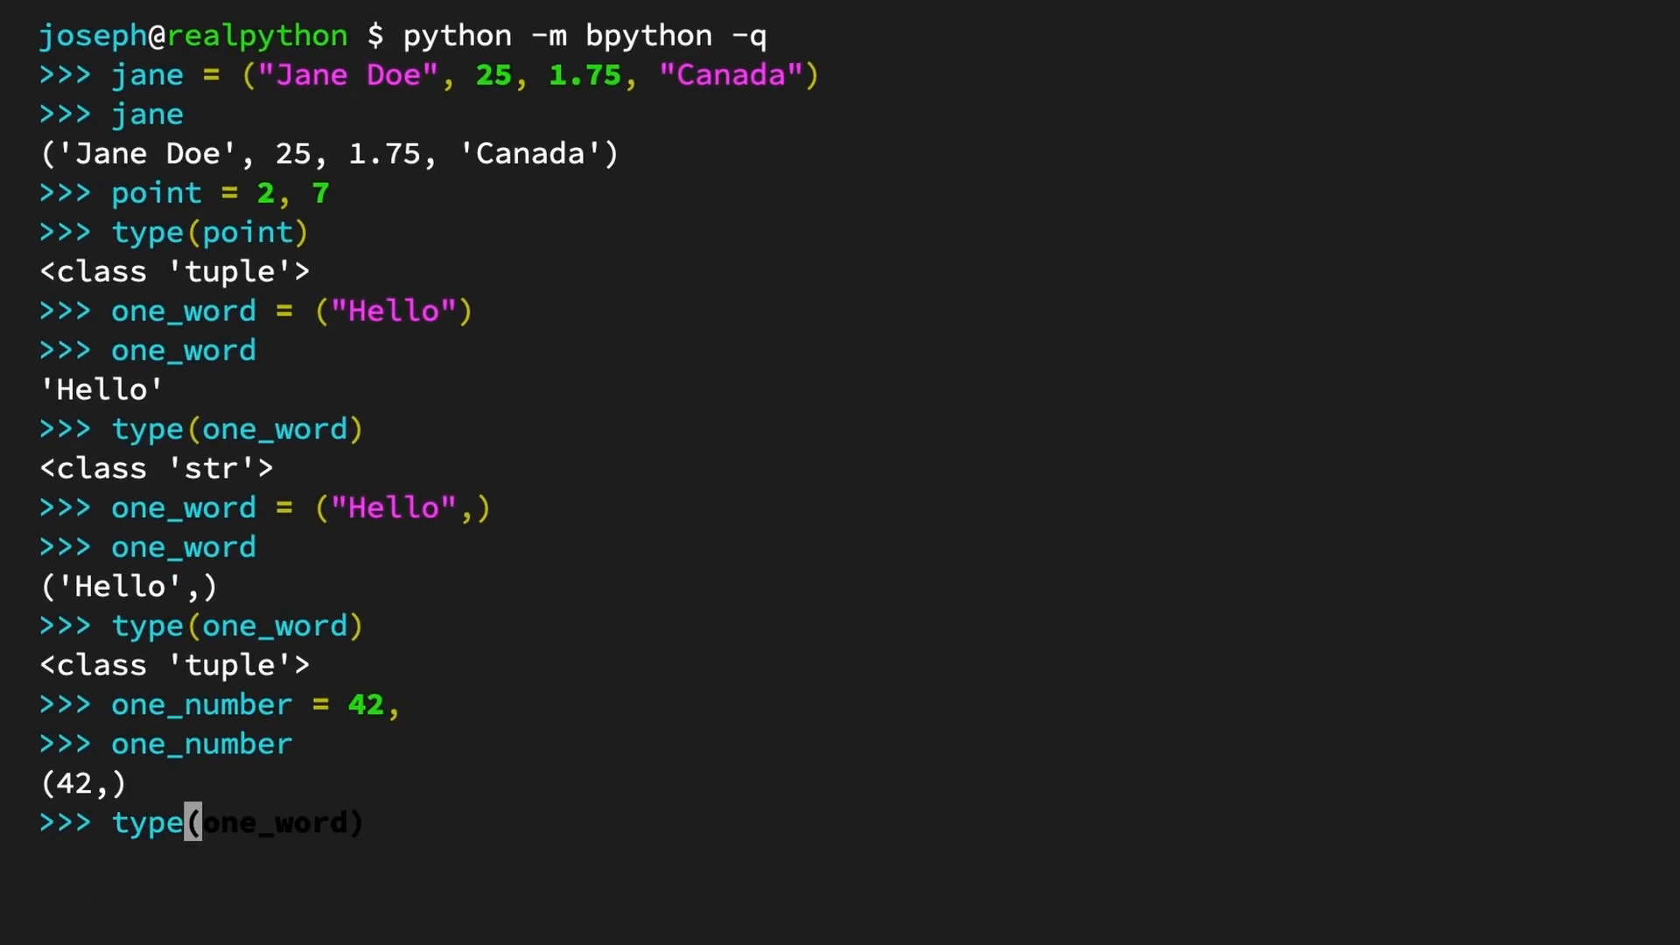
pyautogui.write('one_number)')
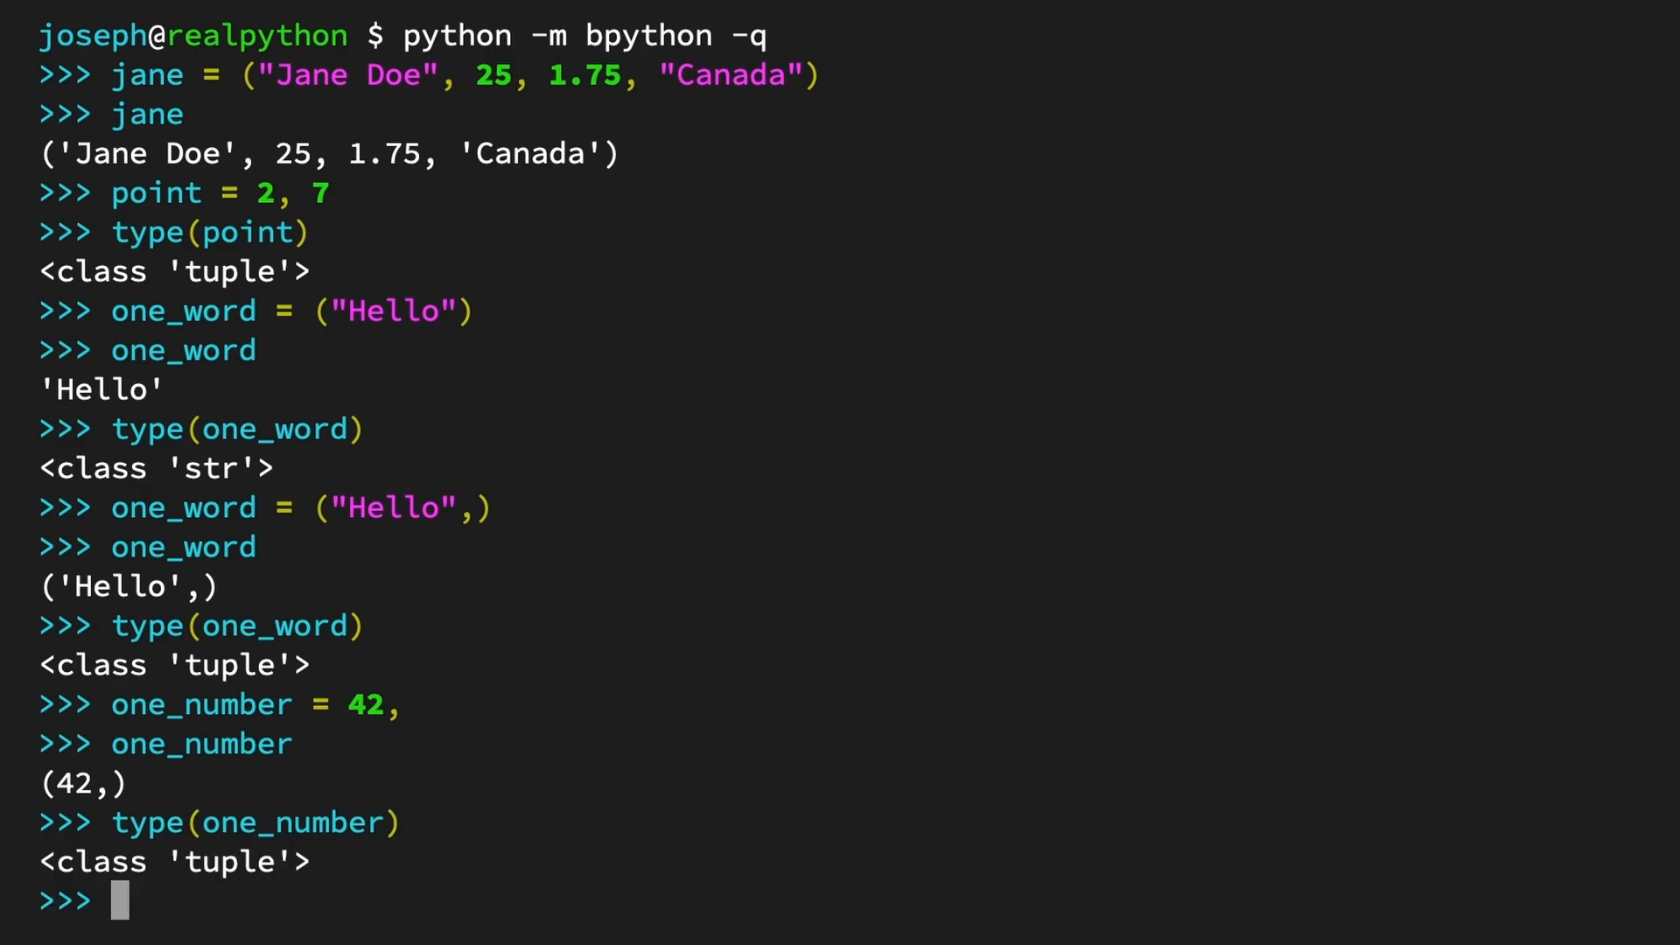
pyautogui.press('ctrl+l')
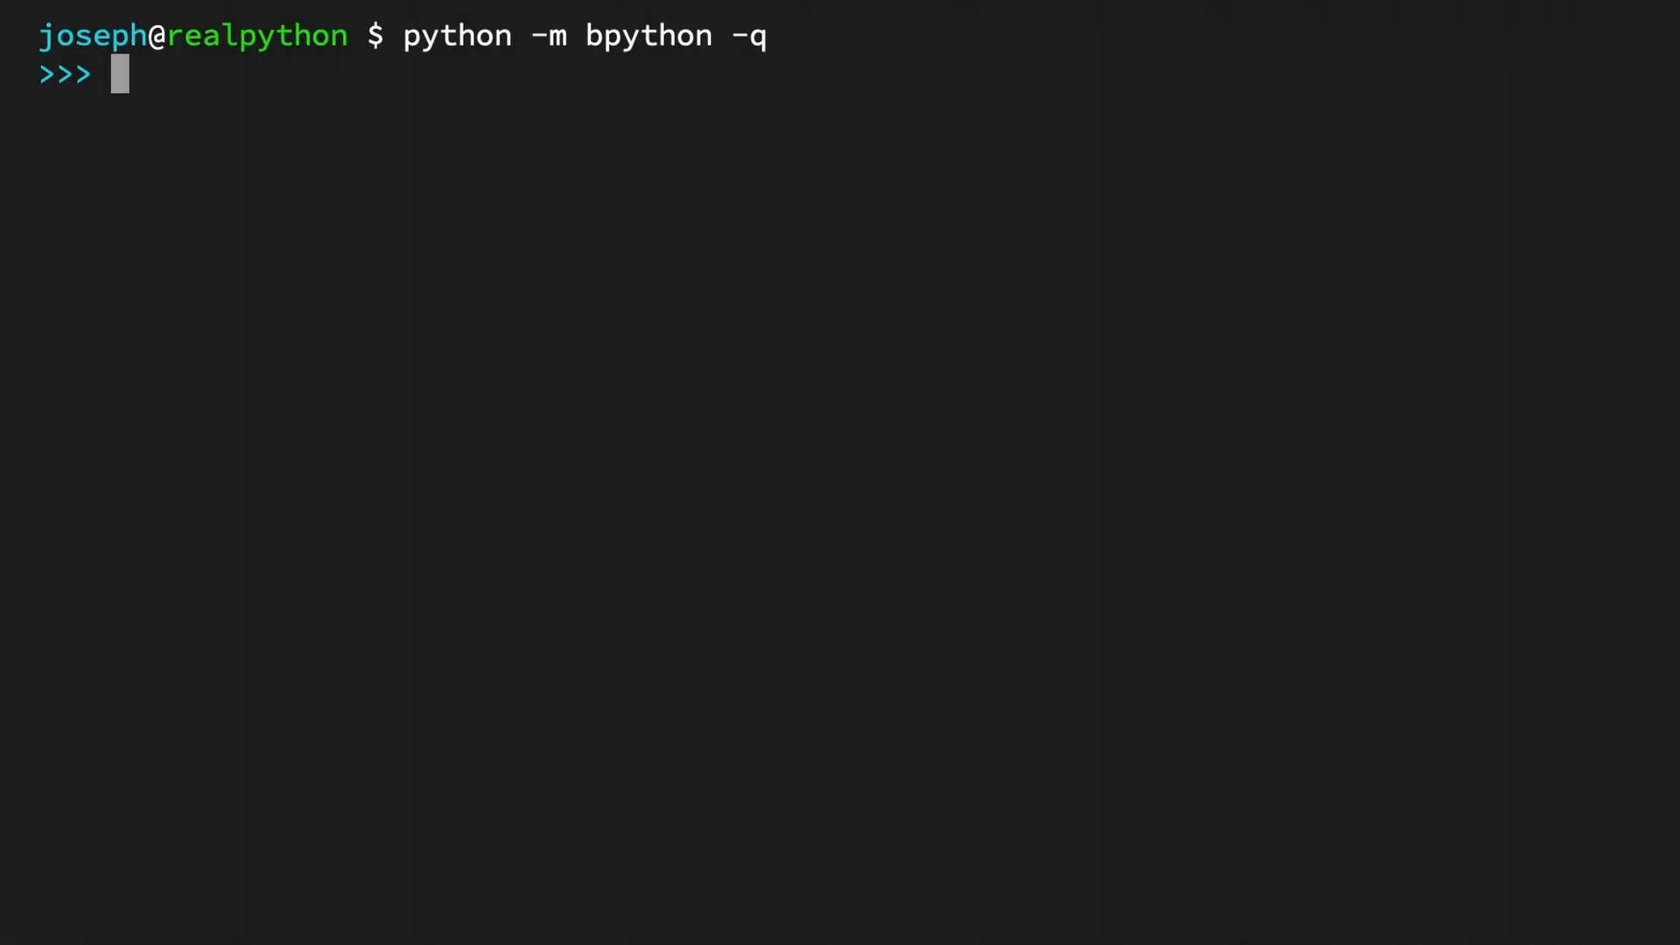
# Step: Build point = tuple([2, 7]), then see tuple(2, 7) raise a TypeError
pyautogui.write('point = tuple')
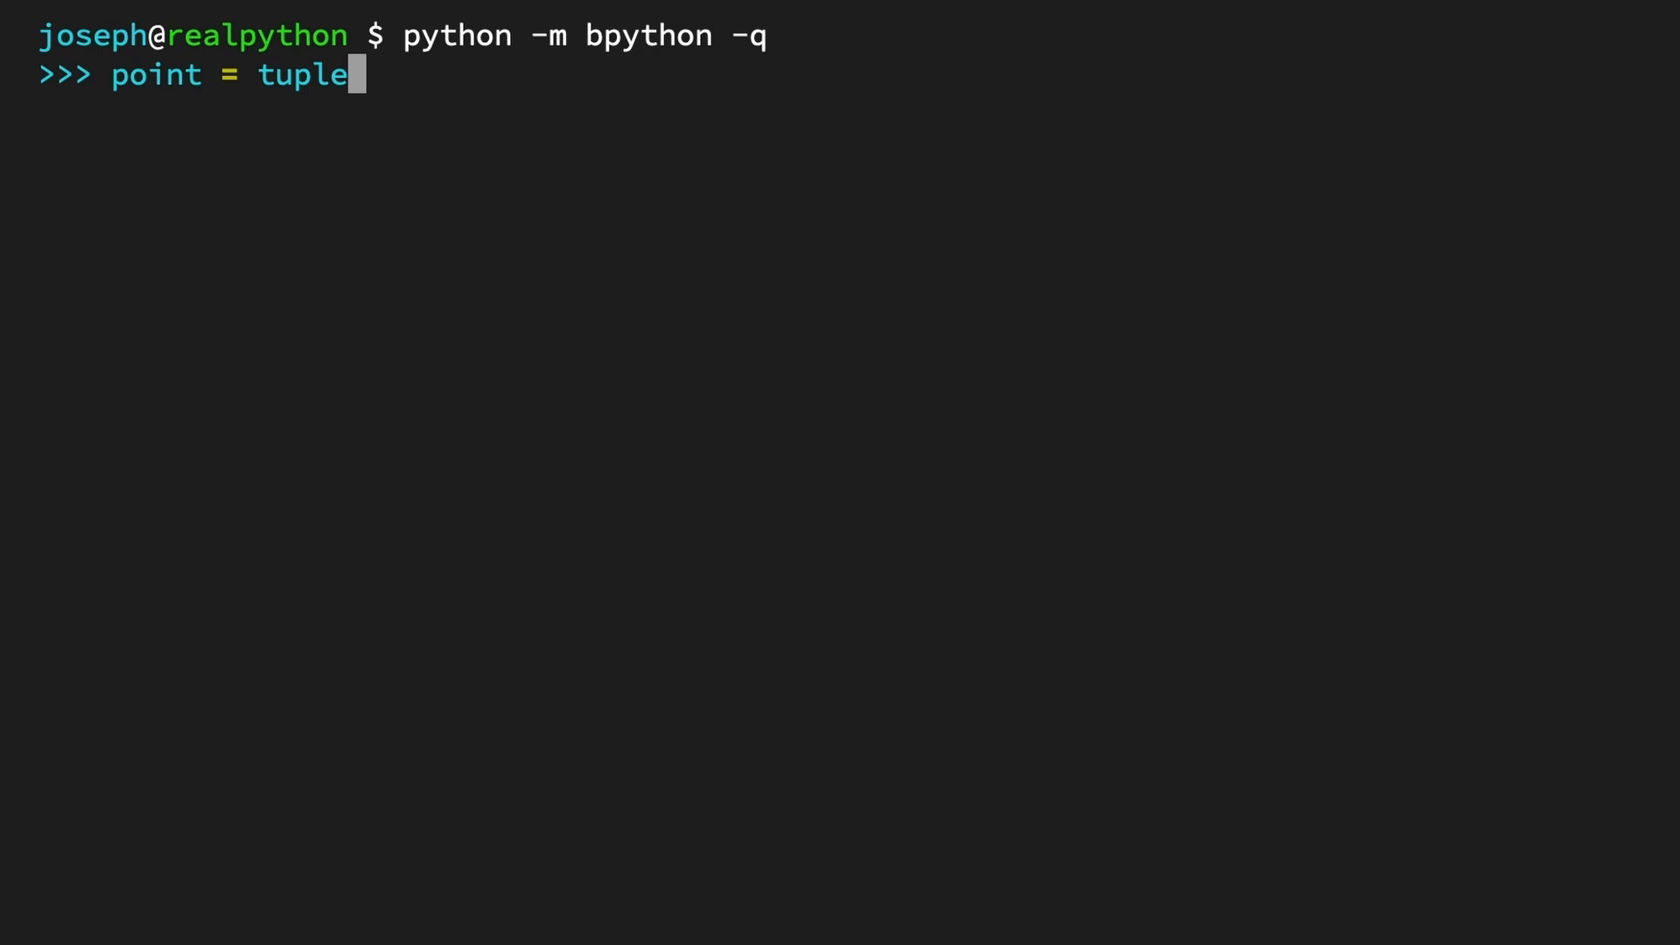
pyautogui.write('([2, 7')
pyautogui.write('poin')
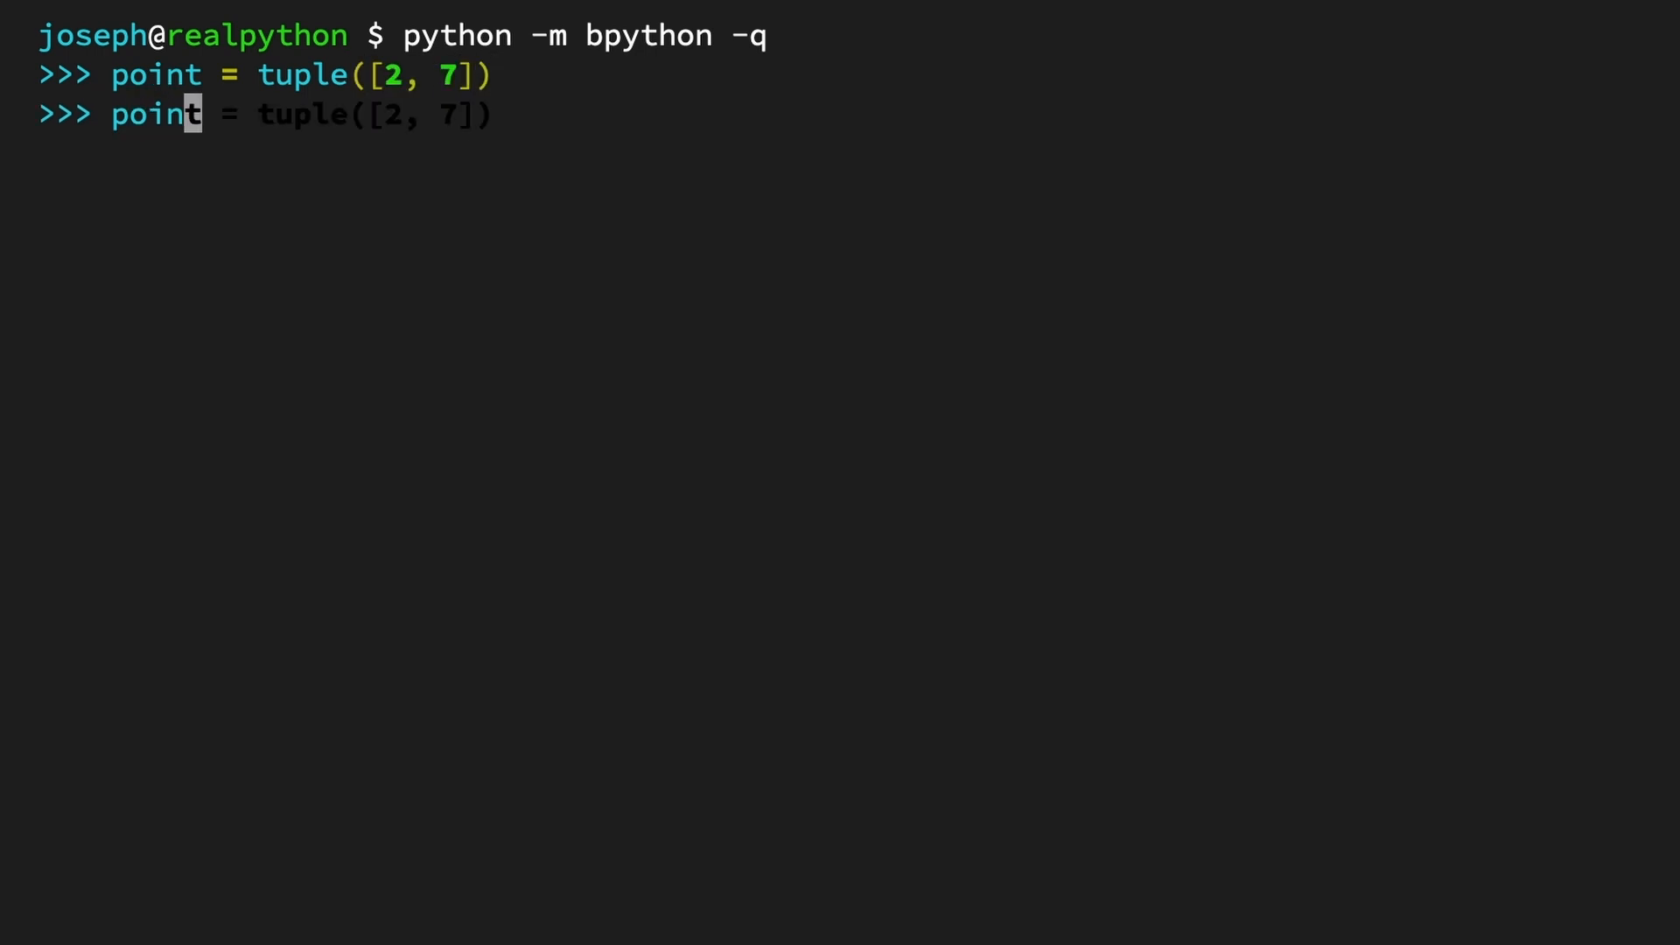
pyautogui.press('enter')
pyautogui.write('point = tuple(2, 7')
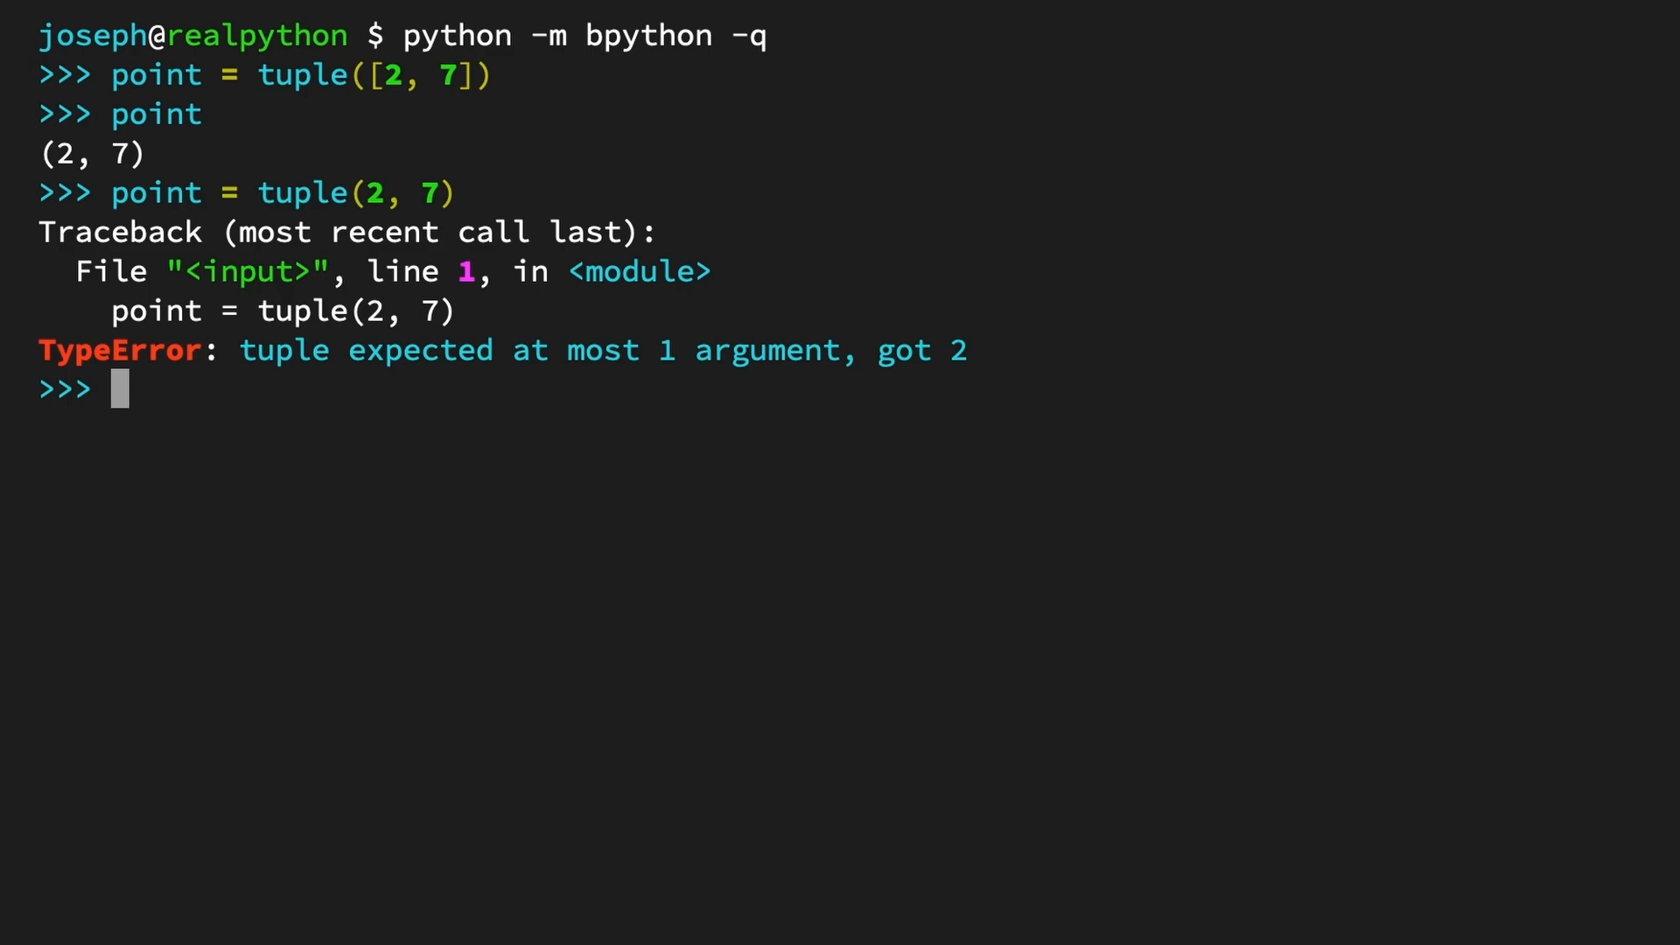
pyautogui.write('t')
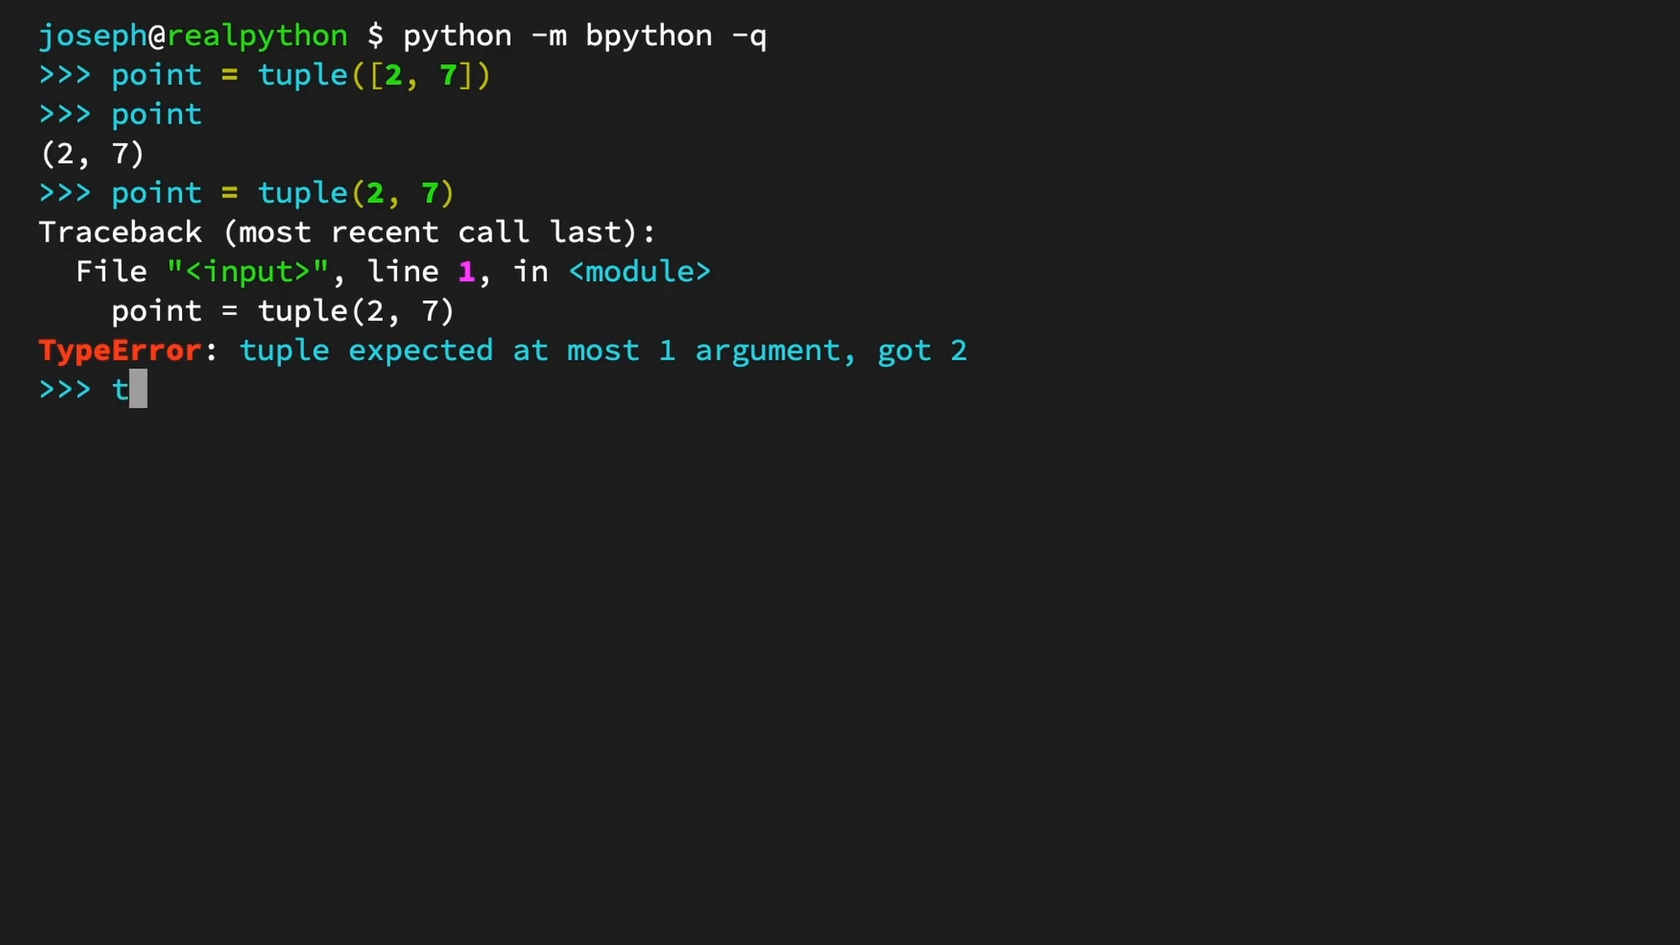
# Step: Run tuple("Pythonista") to split the string into a tuple of letters
pyautogui.write('uple("Pyt')
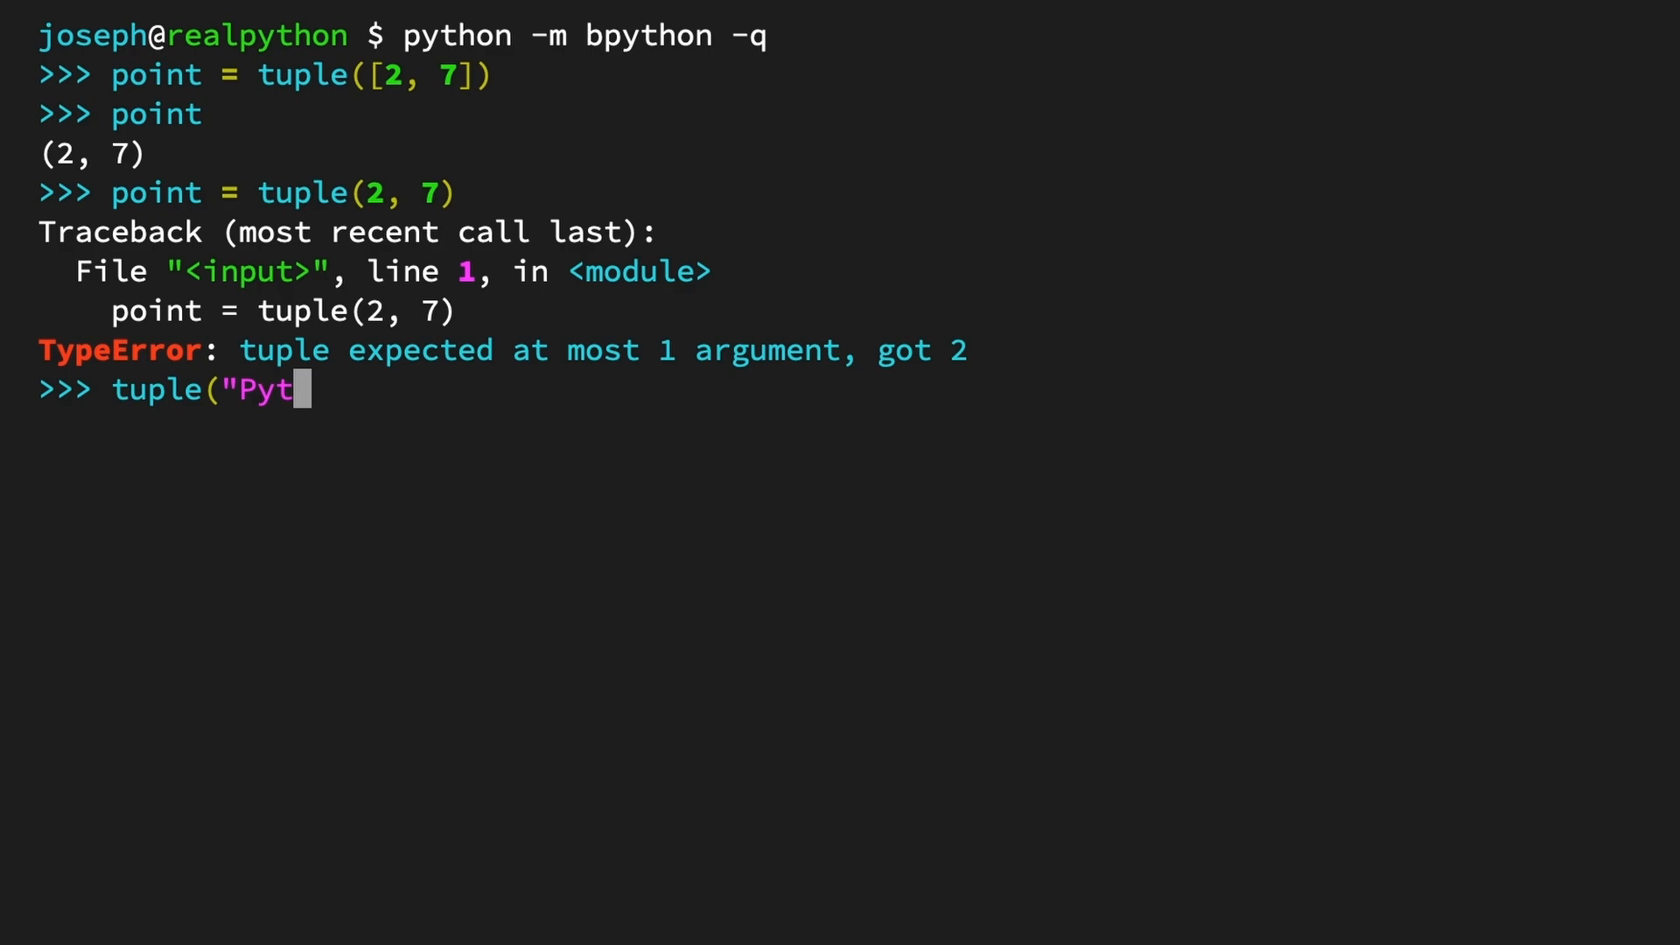
pyautogui.write('honista")')
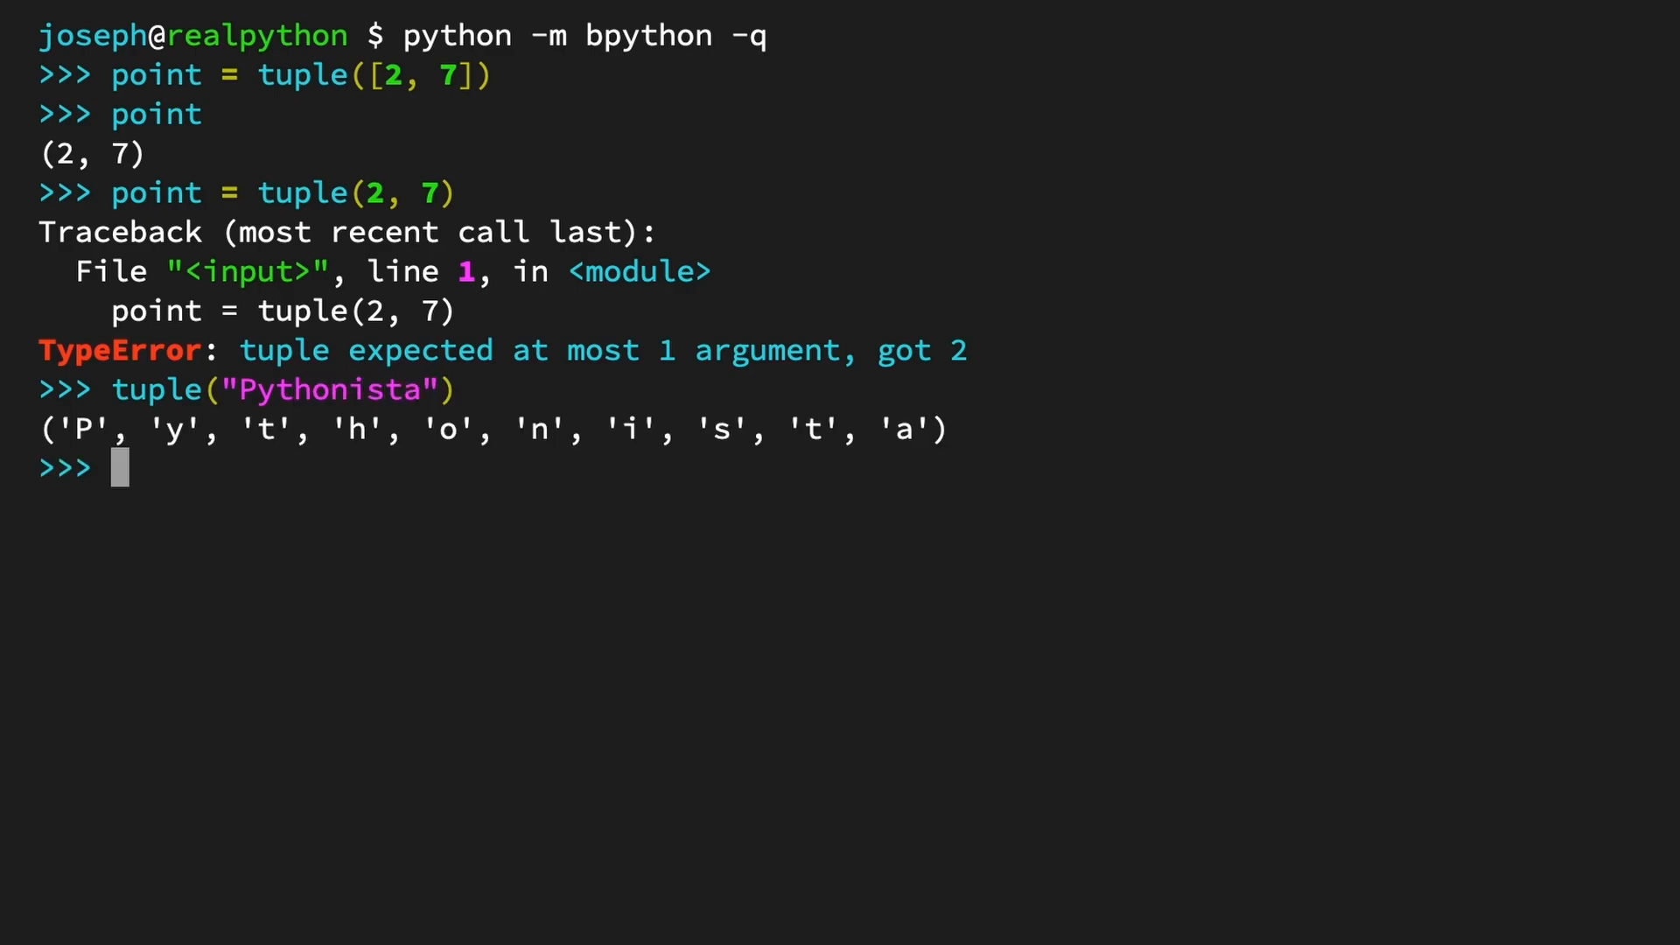
pyautogui.write('also_e')
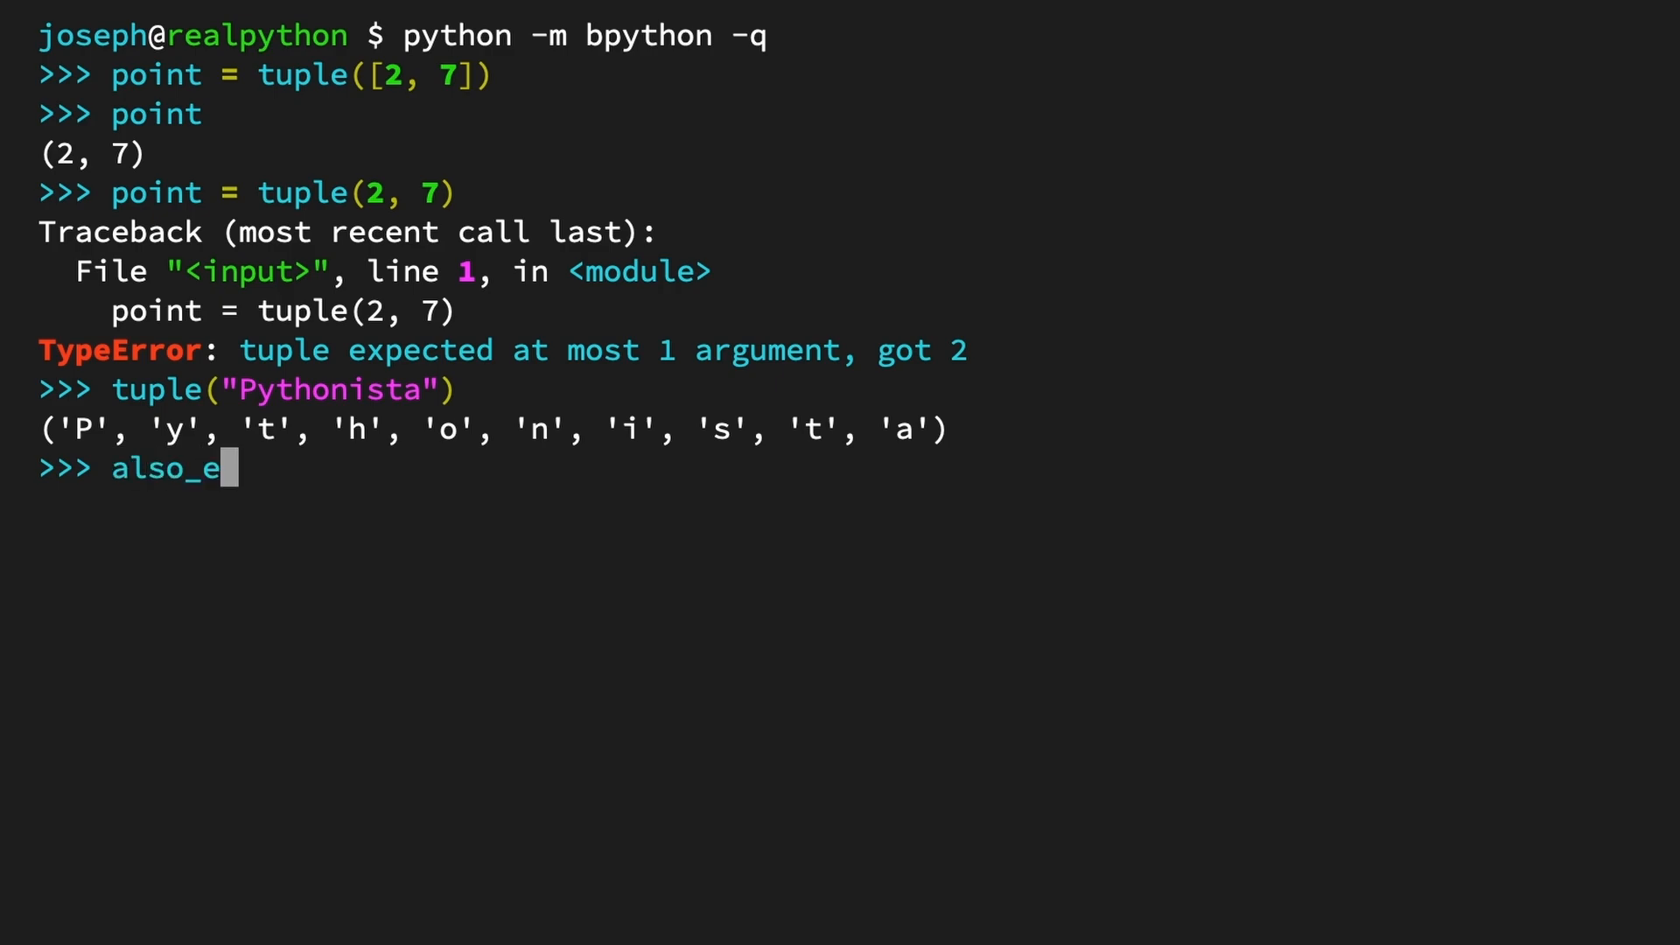